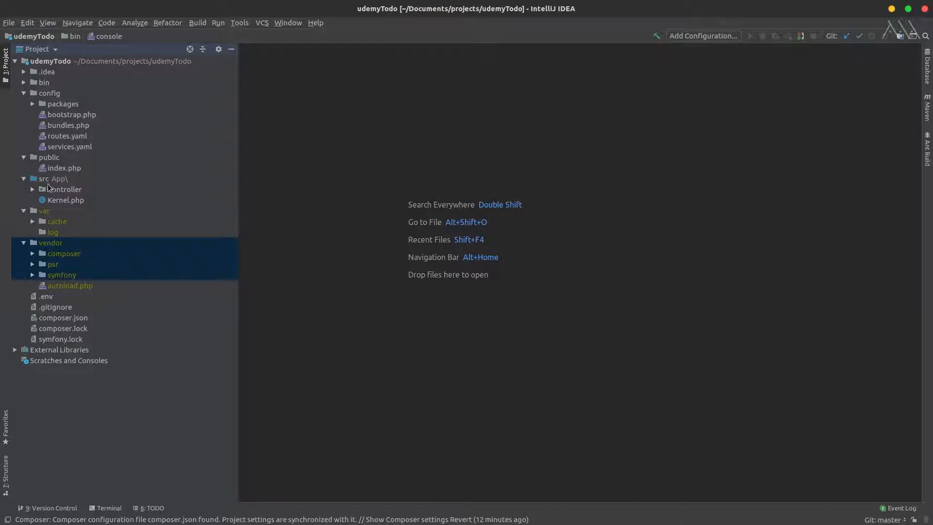
- Expand and select the src/Controller folder in the Project tree, revealing only .gitignore
{"action": "left_click", "coordinate": [65, 190]}
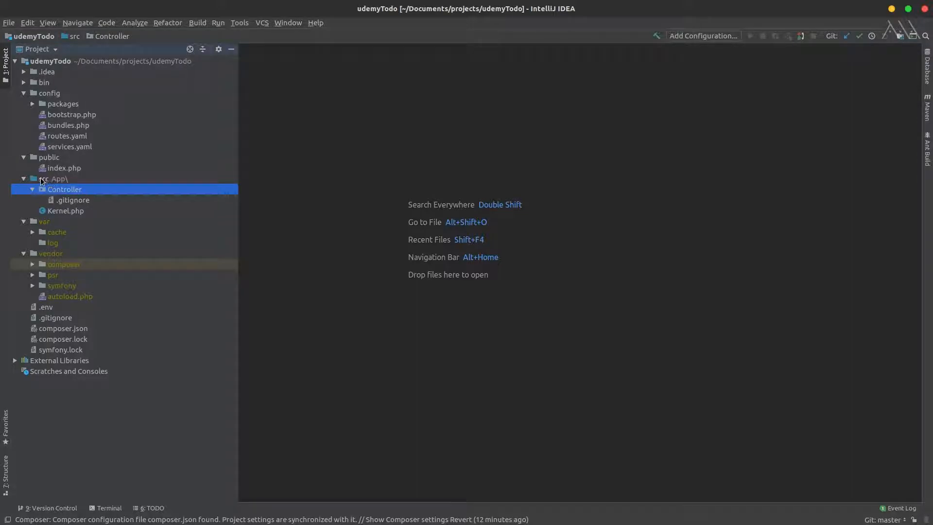
{"action": "left_click", "coordinate": [33, 190]}
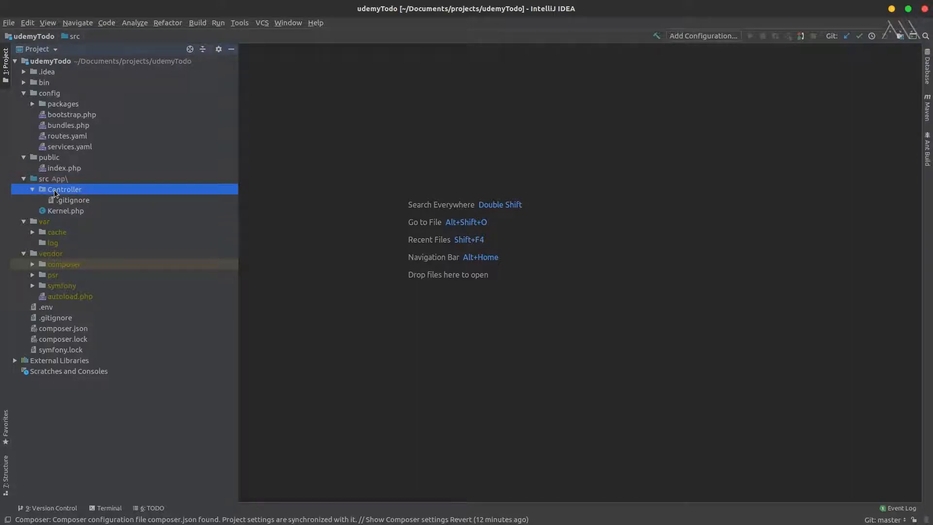
{"action": "left_click", "coordinate": [65, 189]}
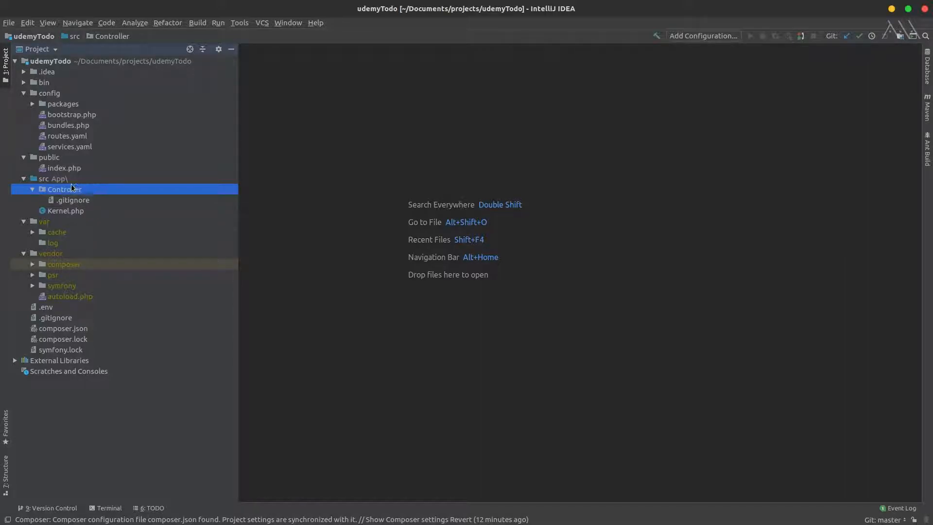
- Start a New > File in Controller and enter the name 'UdemyController.'
{"action": "right_click", "coordinate": [60, 189]}
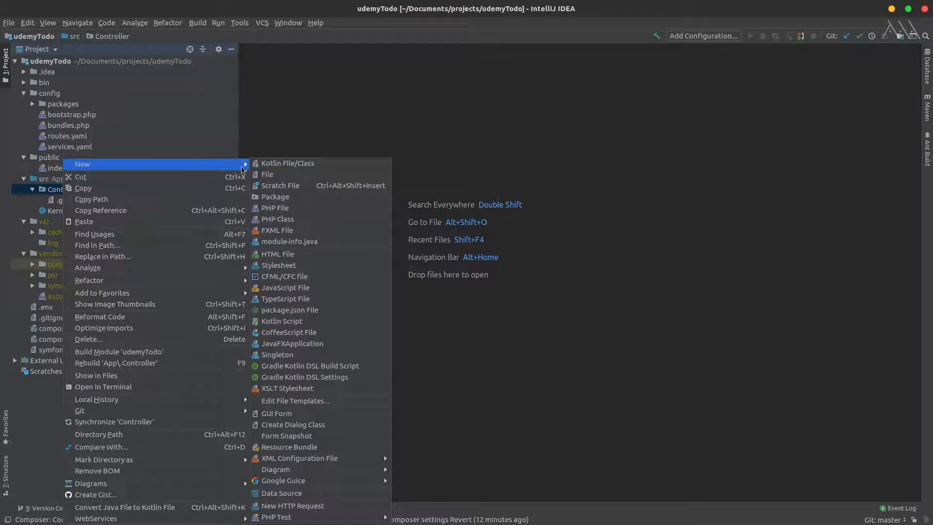
{"action": "mouse_move", "coordinate": [300, 163]}
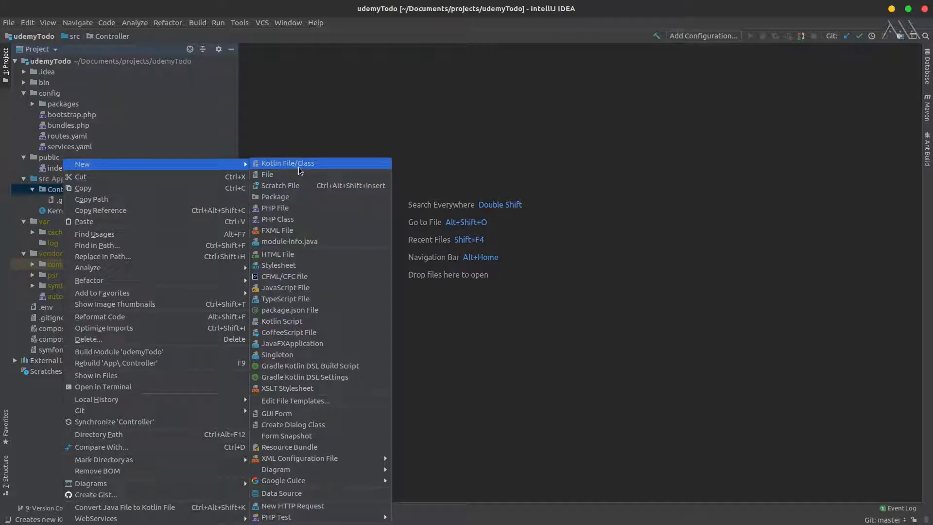
{"action": "mouse_move", "coordinate": [277, 181]}
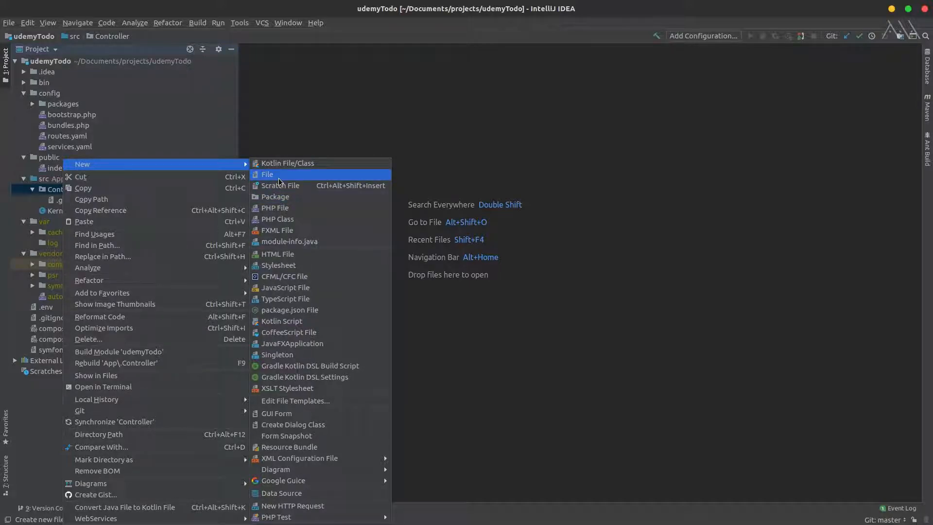
{"action": "left_click", "coordinate": [267, 174]}
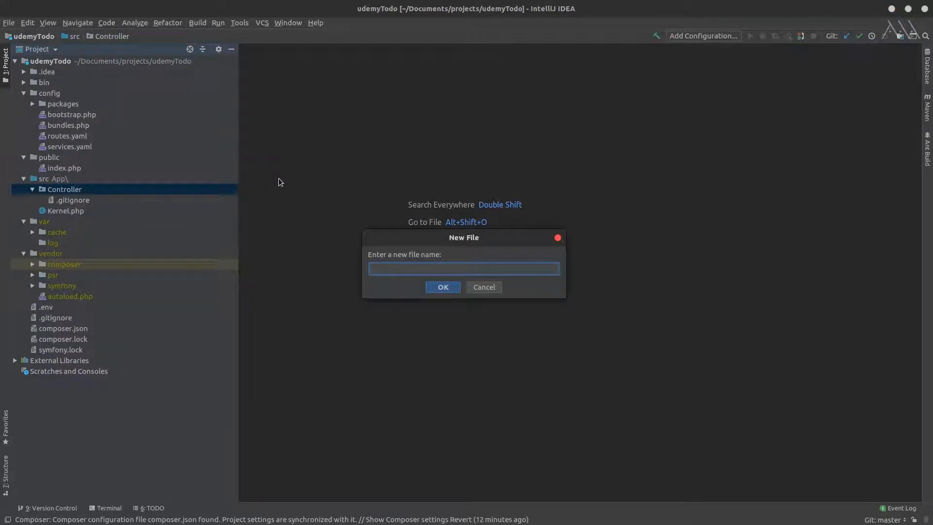
{"action": "type", "text": "u"}
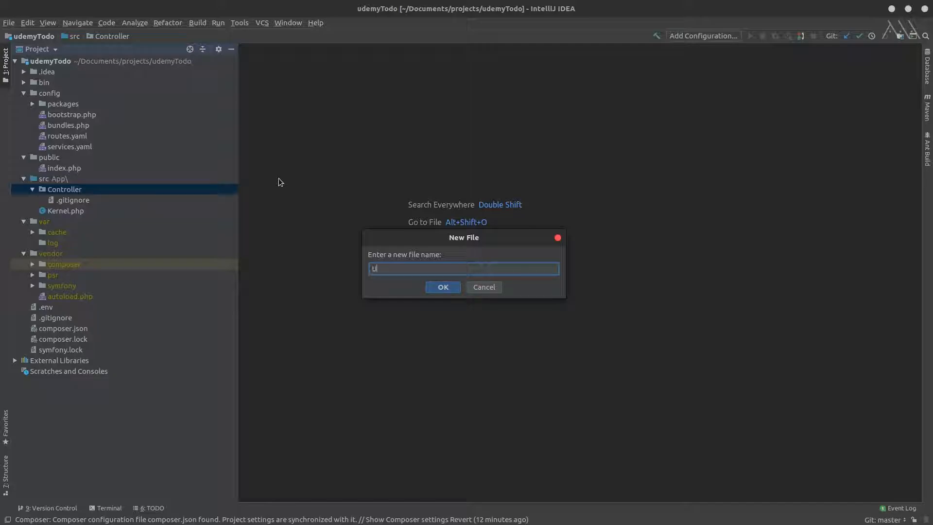
{"action": "type", "text": "Udem"}
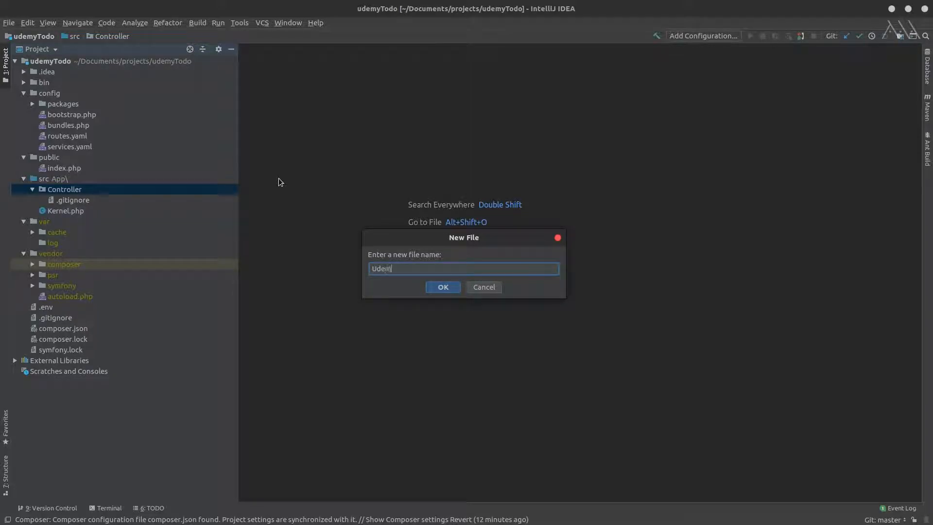
{"action": "type", "text": "yController"}
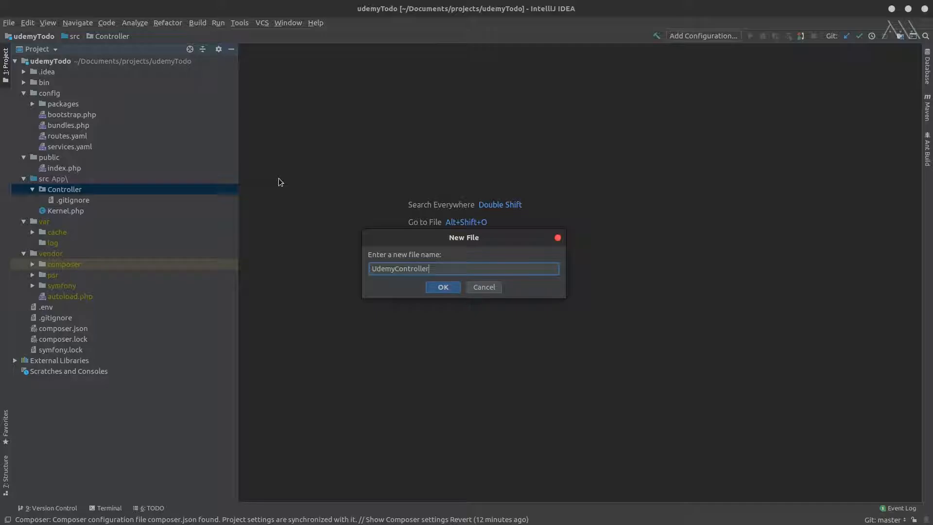
{"action": "type", "text": "."}
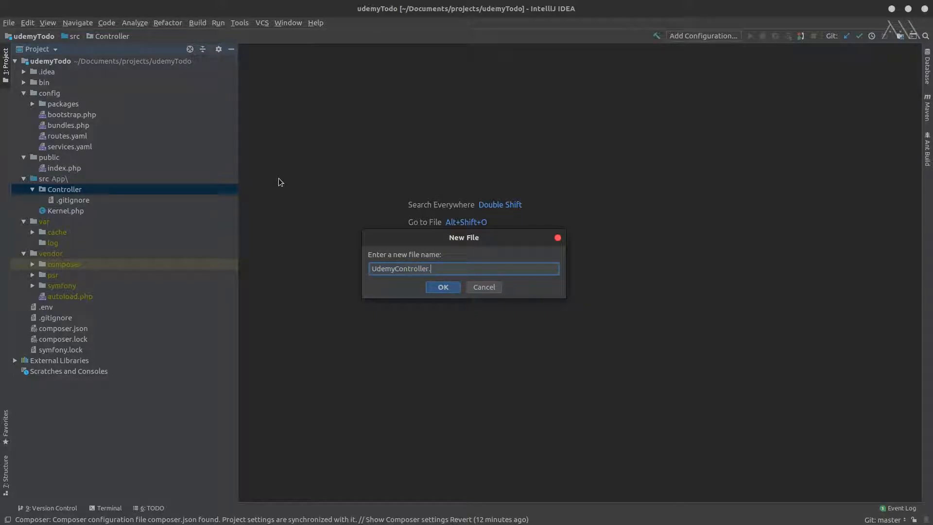
- Create UdemyController.php and answer the Add File to Git prompt
{"action": "left_click", "coordinate": [442, 287]}
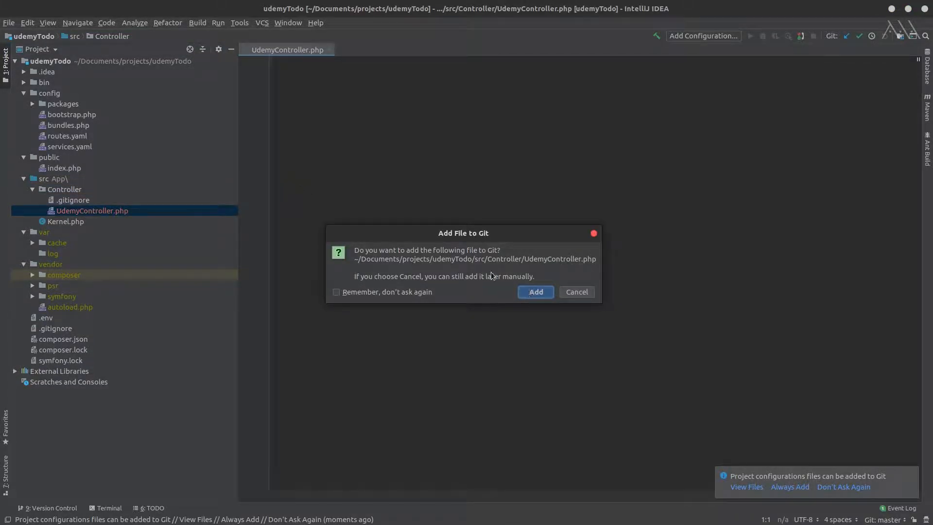
{"action": "left_click", "coordinate": [535, 292]}
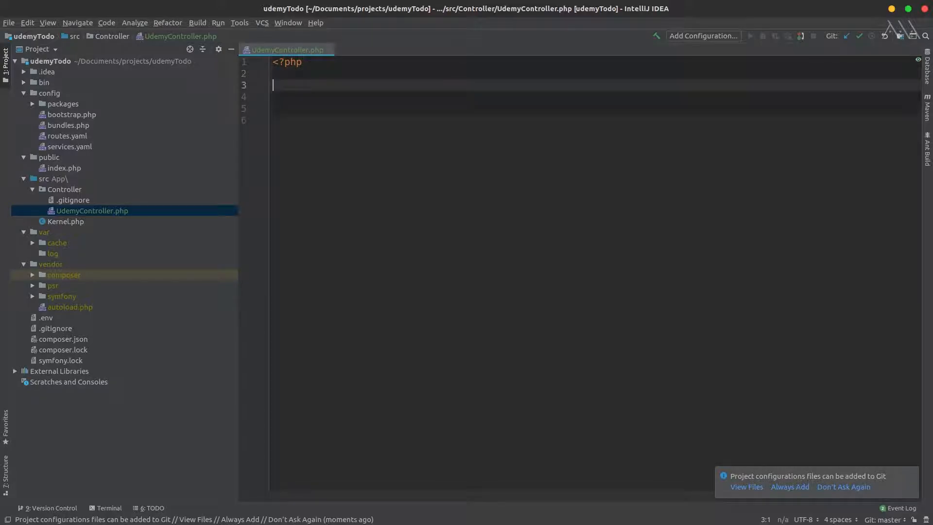
- Declare 'namespace App\Controller;' at the top of UdemyController.php
{"action": "type", "text": "namespace"}
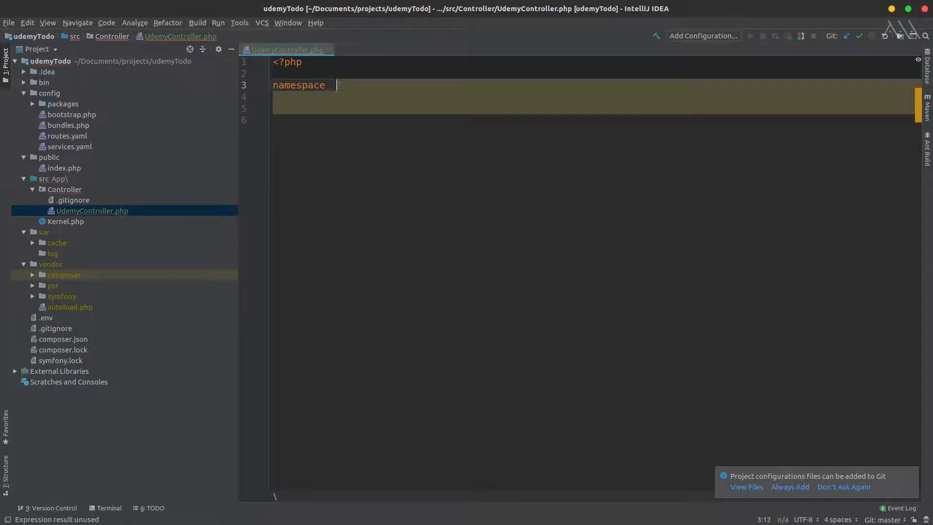
{"action": "type", "text": "App\\"}
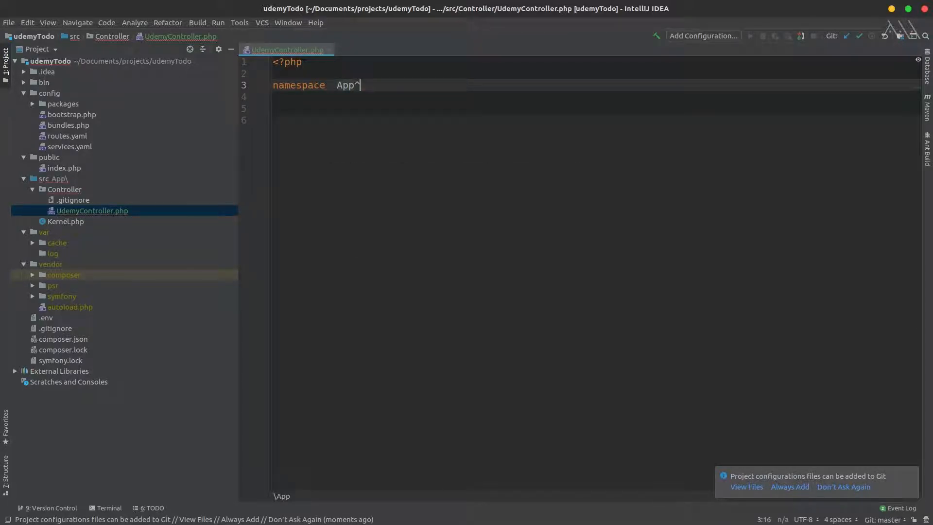
{"action": "type", "text": "\\COntrol"}
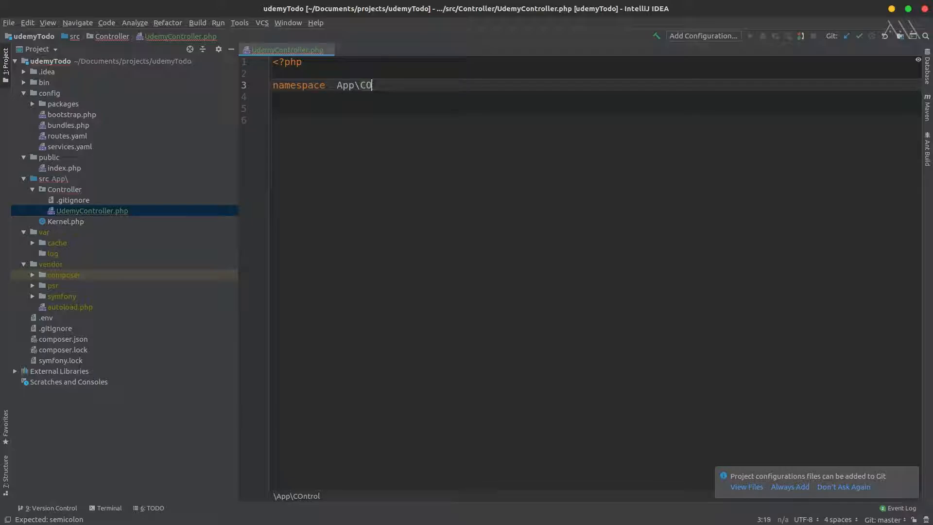
{"action": "type", "text": "ny"}
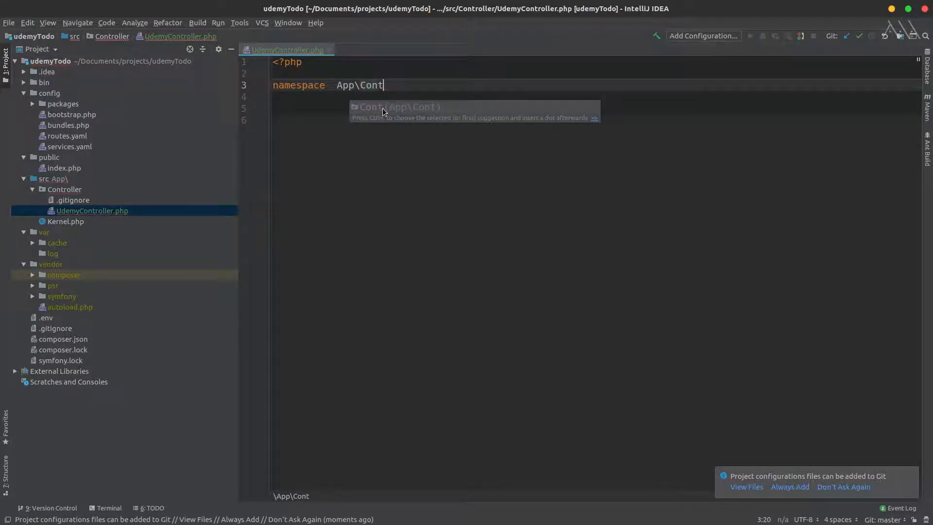
{"action": "type", "text": "roller;"}
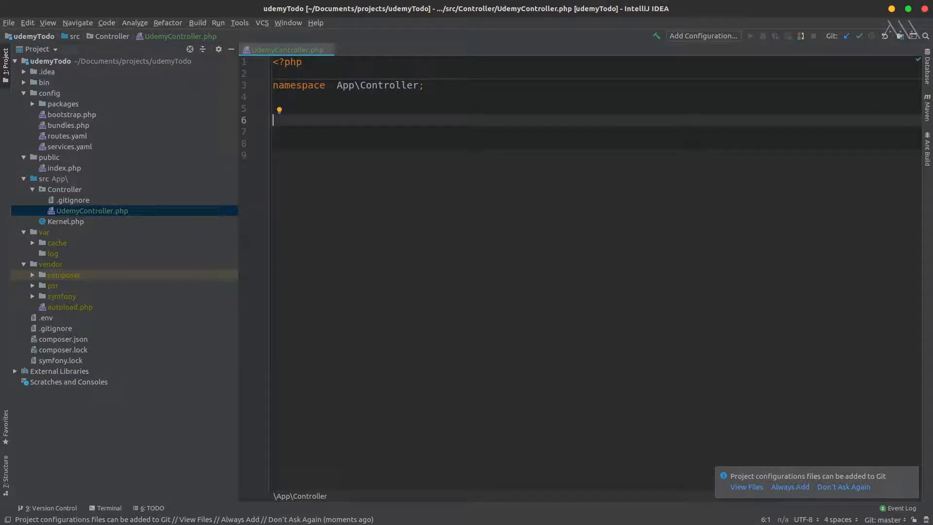
- Declare class UdemyController extends AbstractController with its Symfony use import and opening brace
{"action": "type", "text": "class UdemyController"}
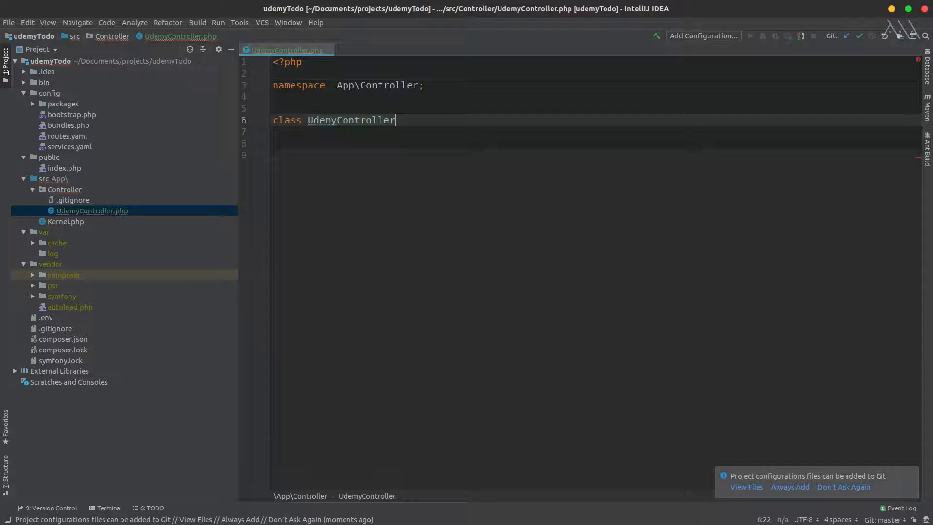
{"action": "type", "text": "extends"}
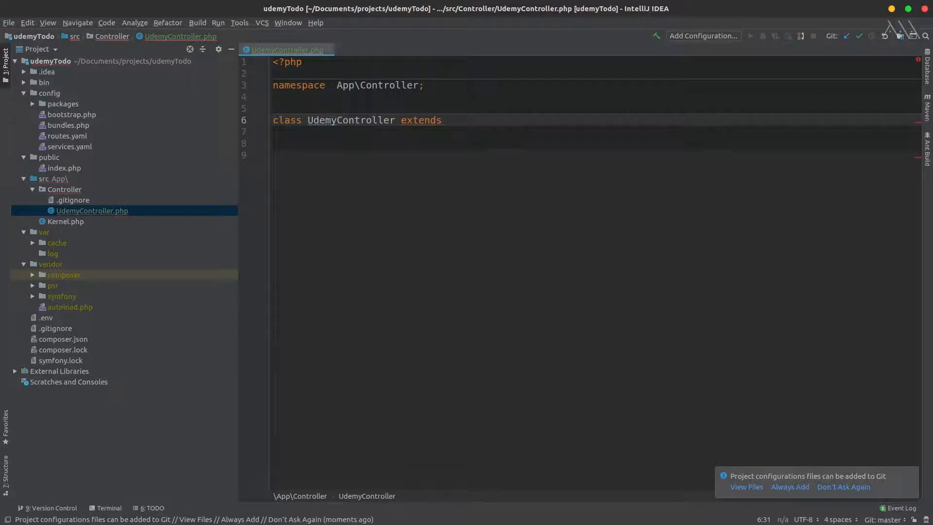
{"action": "type", "text": "Abstrac"}
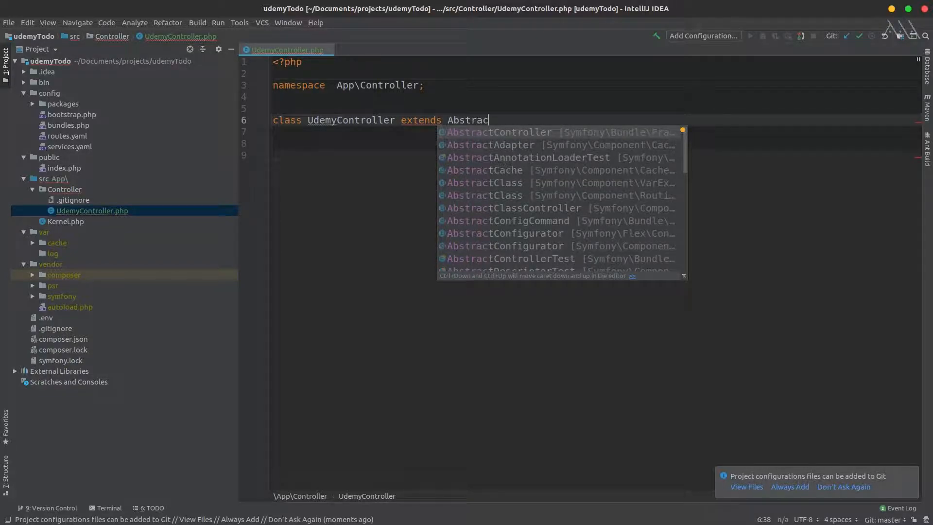
{"action": "left_click", "coordinate": [499, 131]}
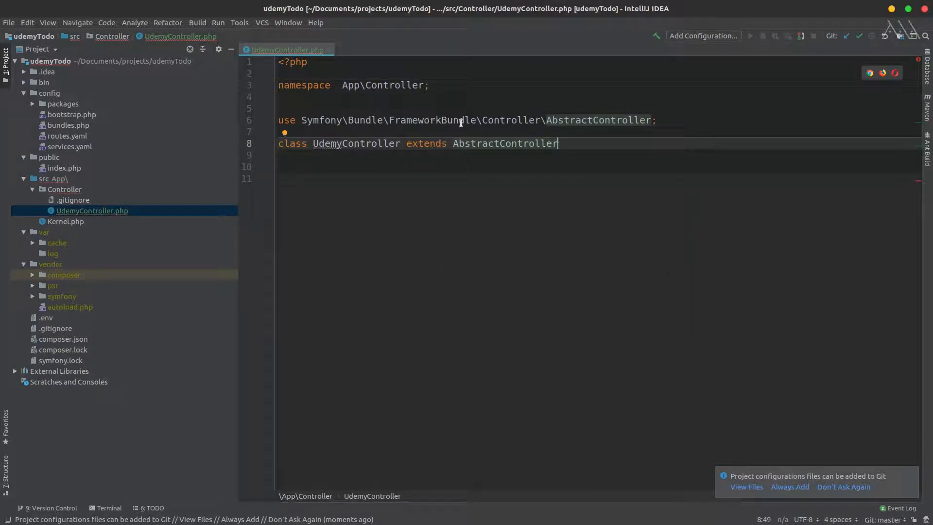
{"action": "double_click", "coordinate": [431, 119]}
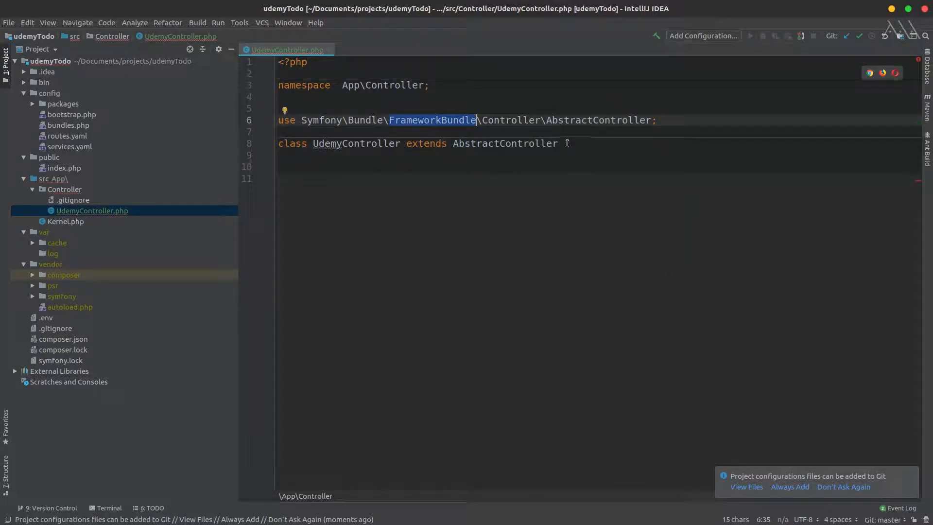
{"action": "type", "text": "{"}
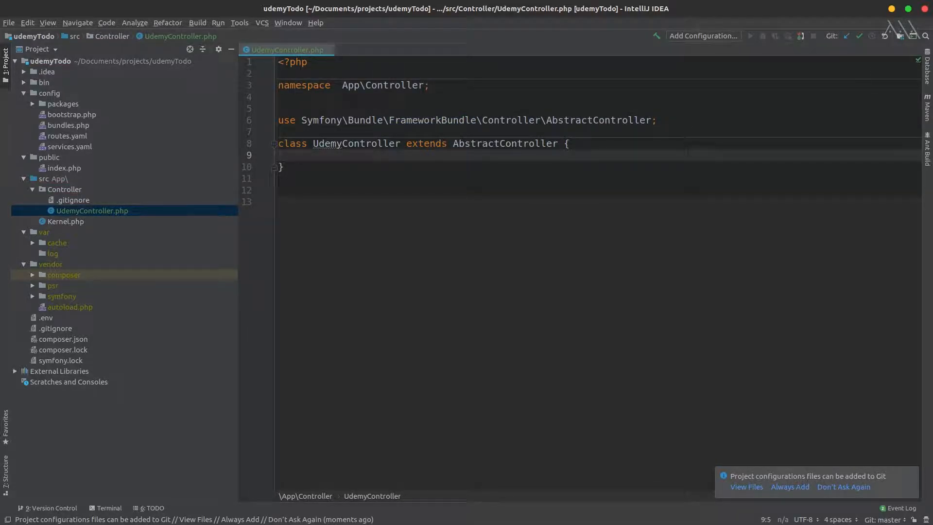
- Add an empty 'public function indexAction()' method inside the class body
{"action": "key", "text": "enter"}
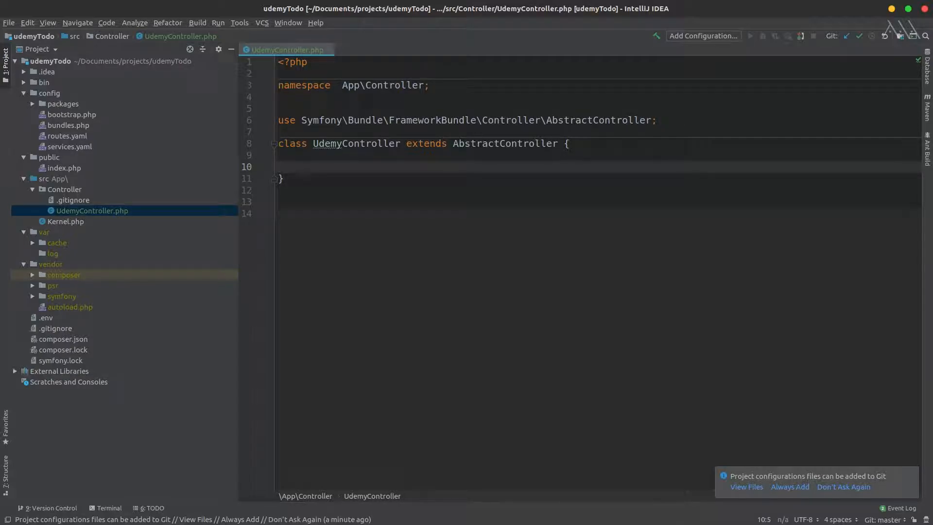
{"action": "type", "text": "public"}
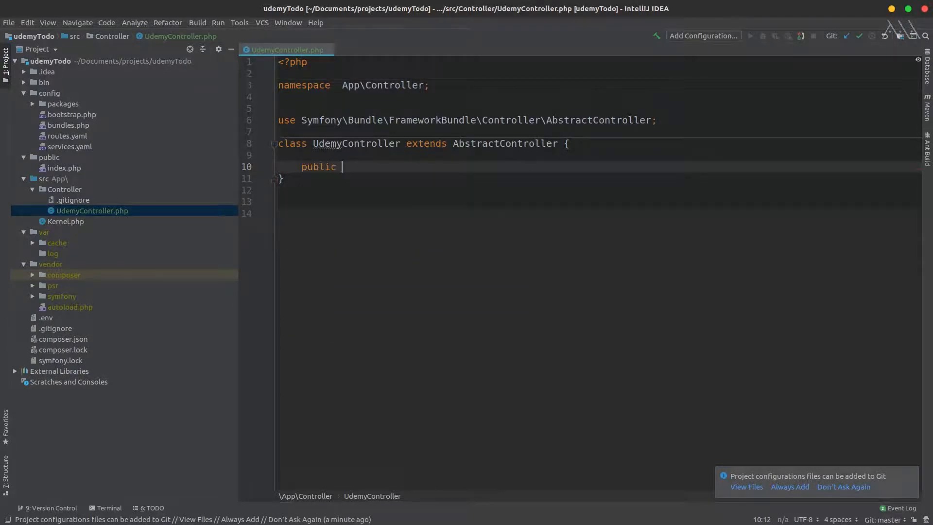
{"action": "type", "text": "function ind"}
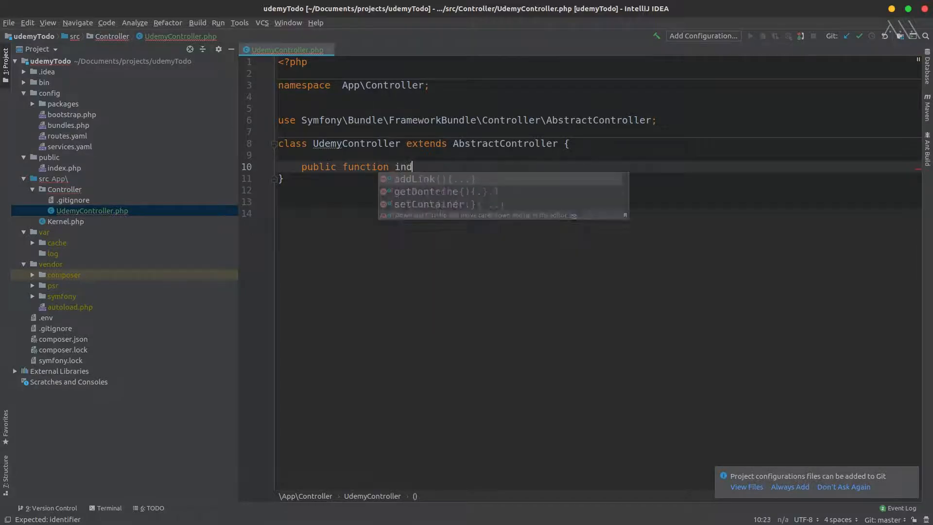
{"action": "type", "text": "ex()"}
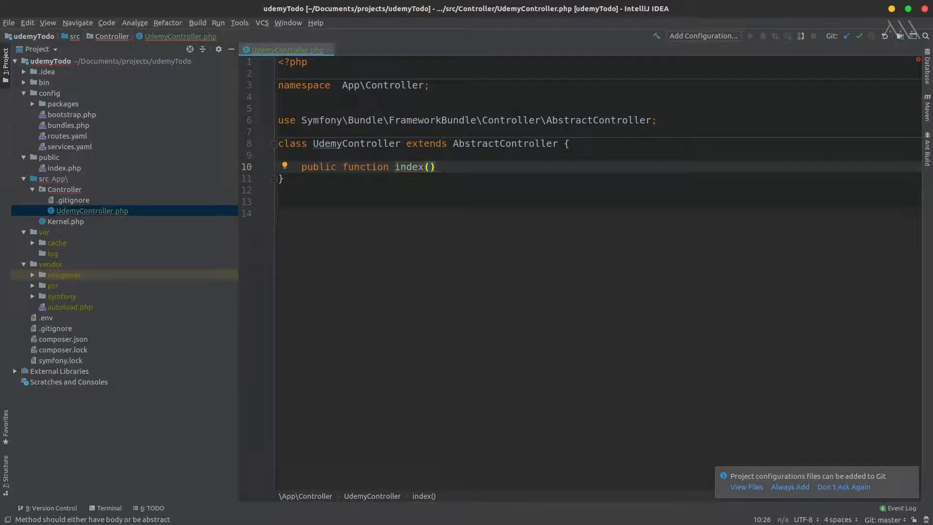
{"action": "type", "text": "Action"}
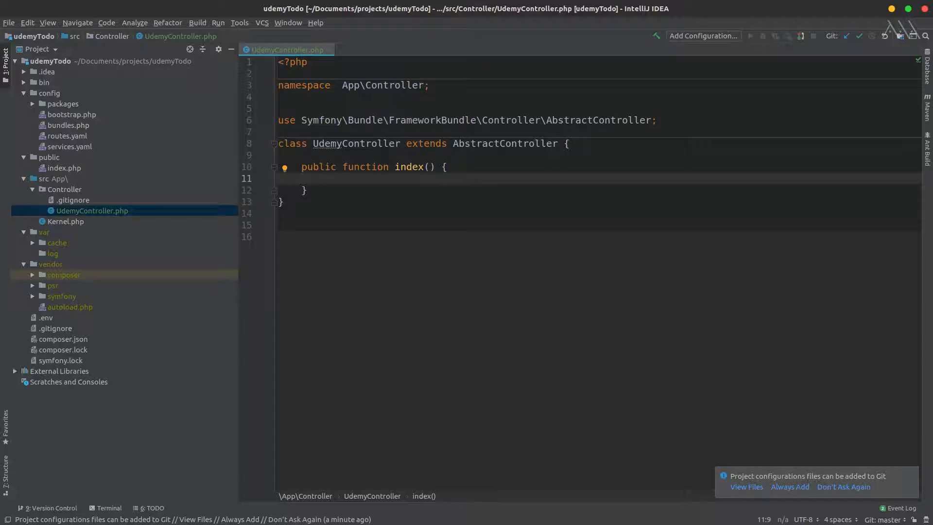
{"action": "left_click", "coordinate": [325, 179]}
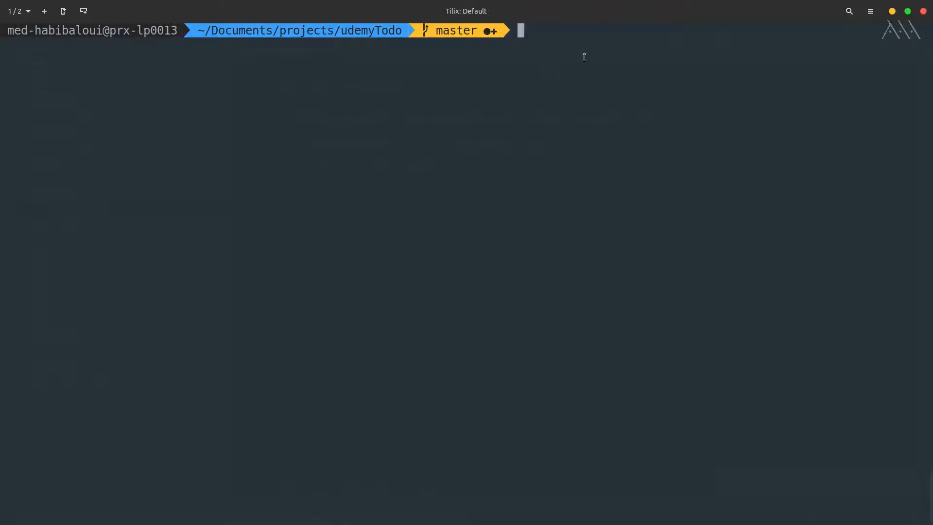
- Run 'php bin/console make:controller', which fails with no make namespace, and select the word make
{"action": "type", "text": "php g"}
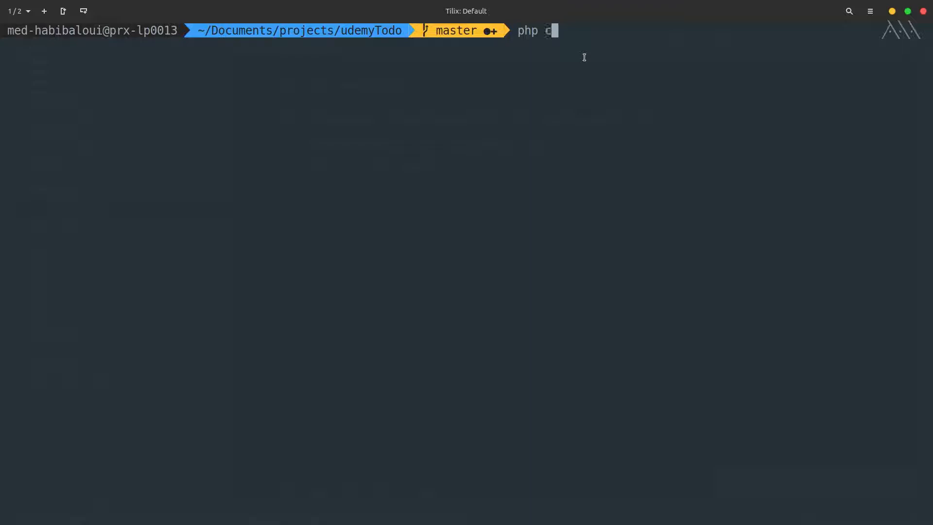
{"action": "type", "text": "bin/console"}
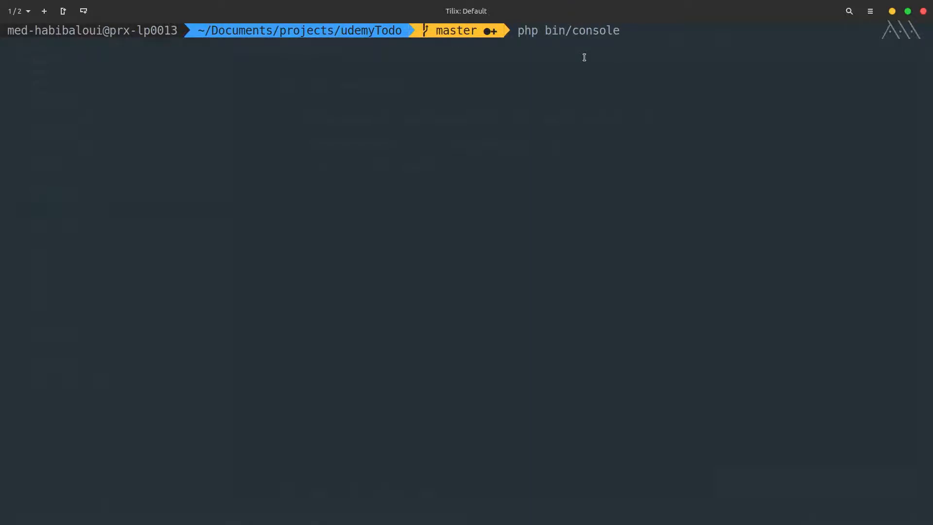
{"action": "type", "text": "mak"}
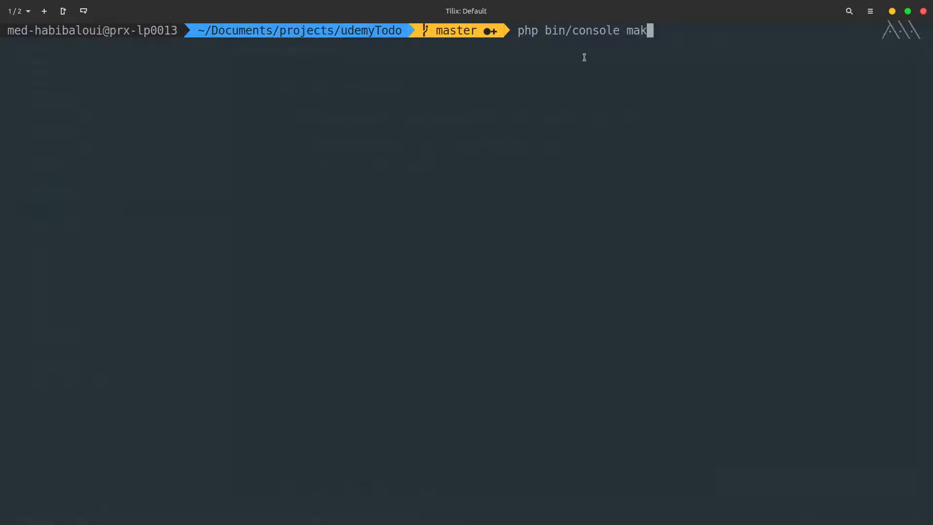
{"action": "type", "text": "e:controller"}
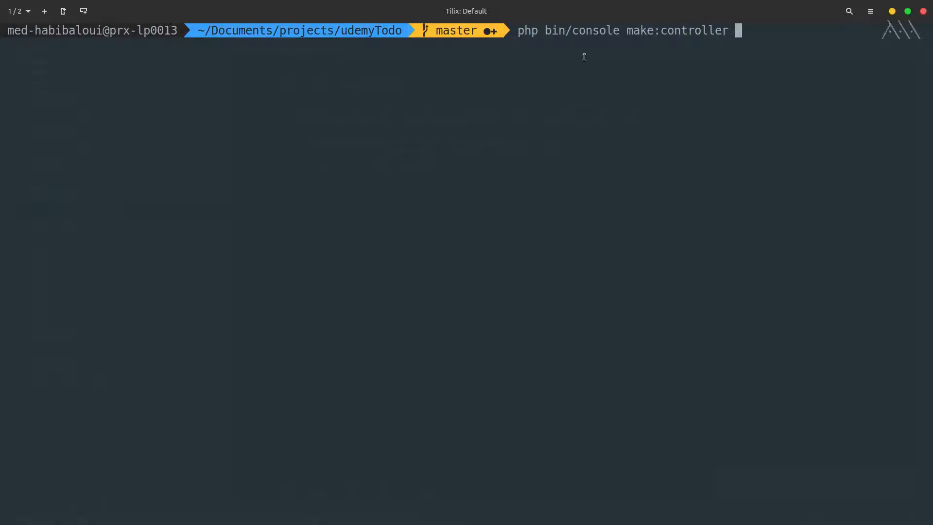
{"action": "key", "text": "Return"}
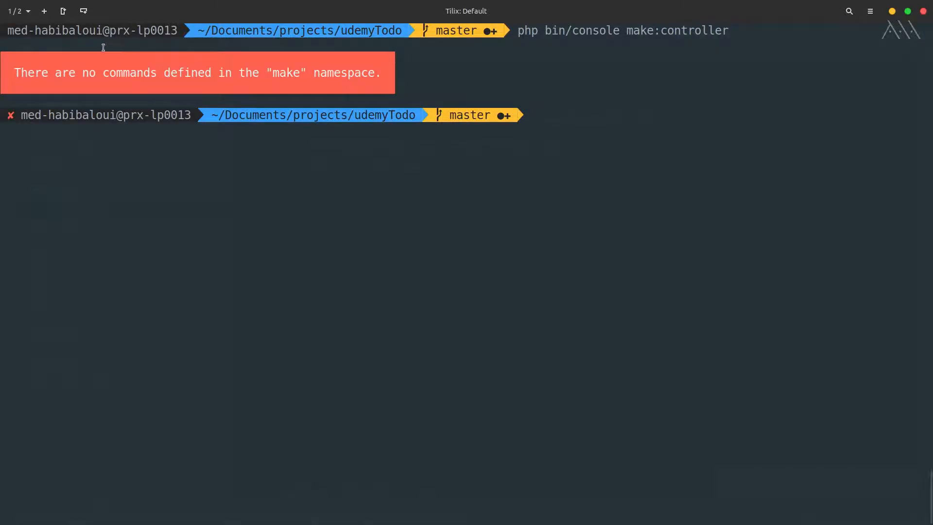
{"action": "mouse_move", "coordinate": [296, 73]}
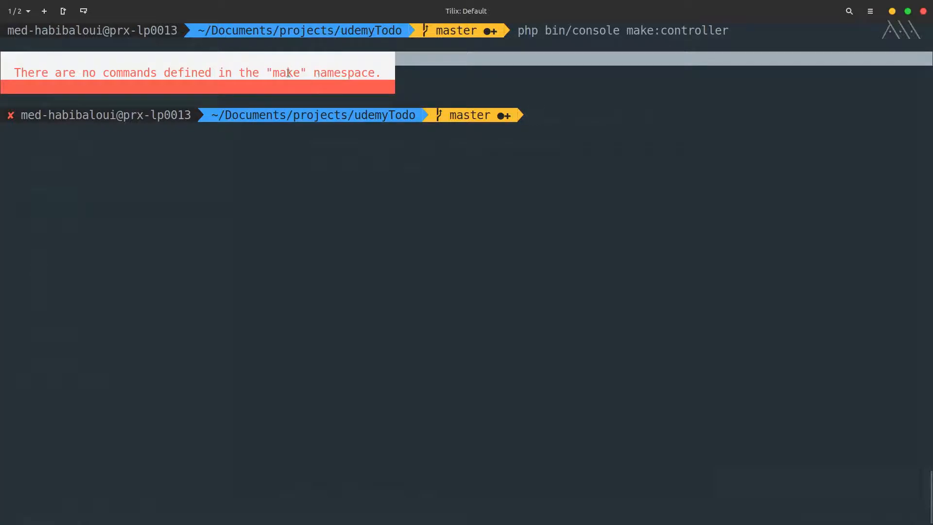
{"action": "double_click", "coordinate": [285, 72]}
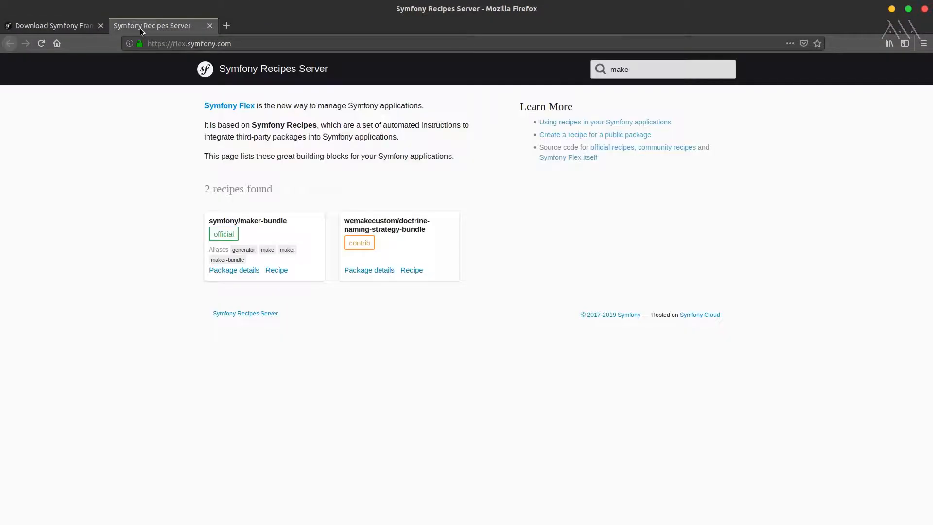
{"action": "mouse_move", "coordinate": [256, 107]}
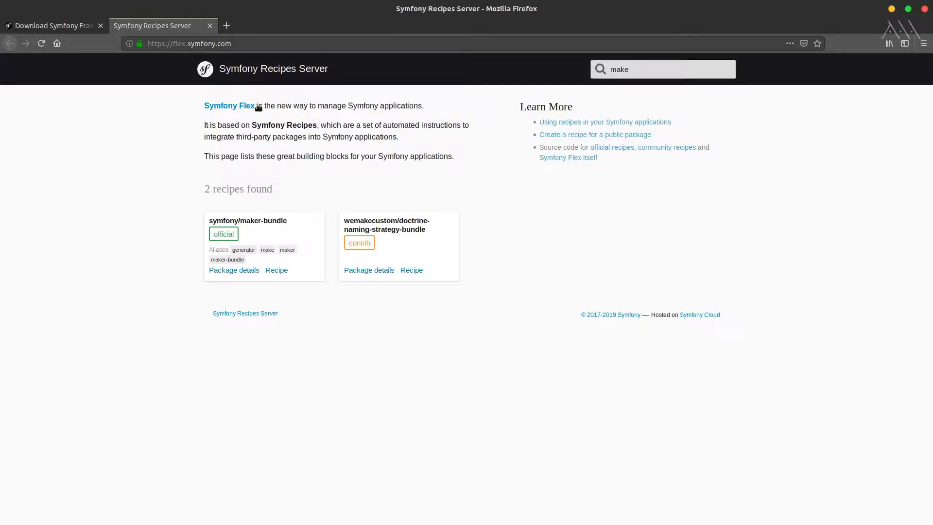
{"action": "mouse_move", "coordinate": [577, 64]}
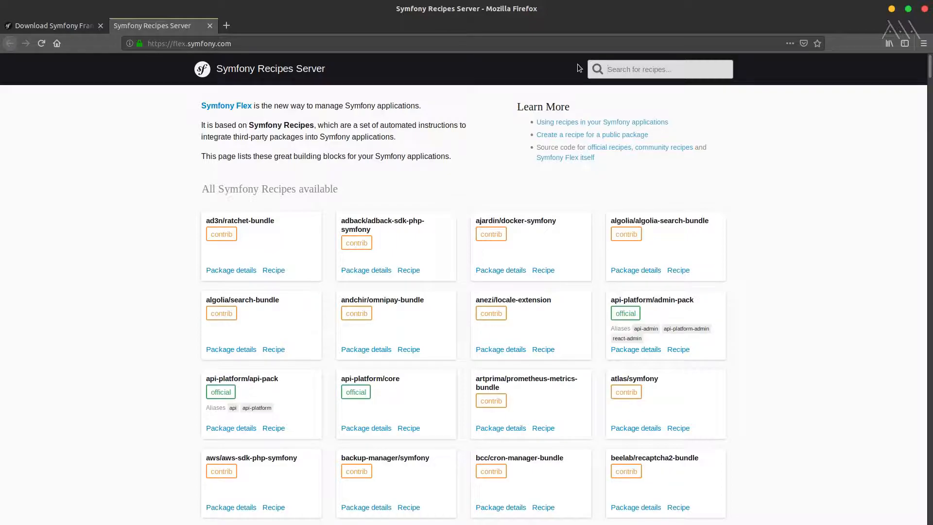
- Search 'make' on the Symfony Recipes Server, view the maker-bundle recipe source, and return to results
{"action": "scroll", "scroll_direction": "down", "scroll_amount": 3}
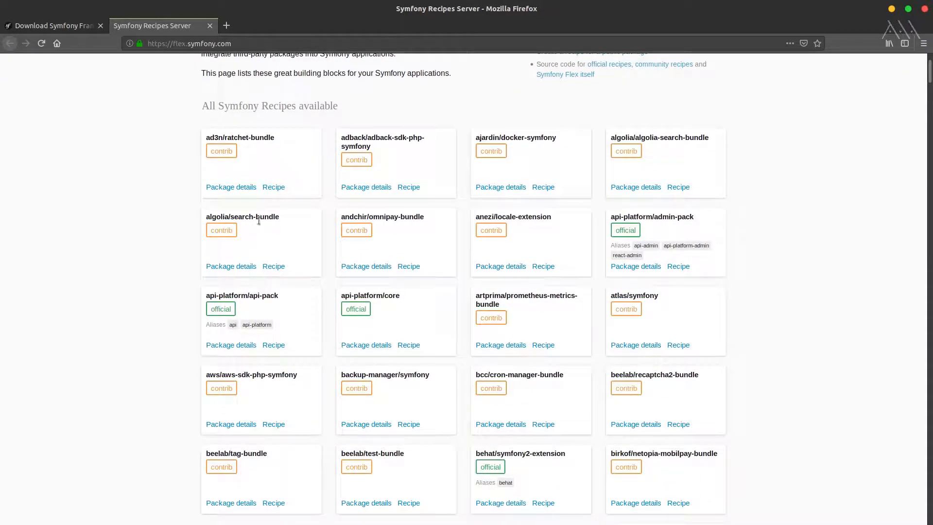
{"action": "scroll", "scroll_direction": "up", "scroll_amount": 3}
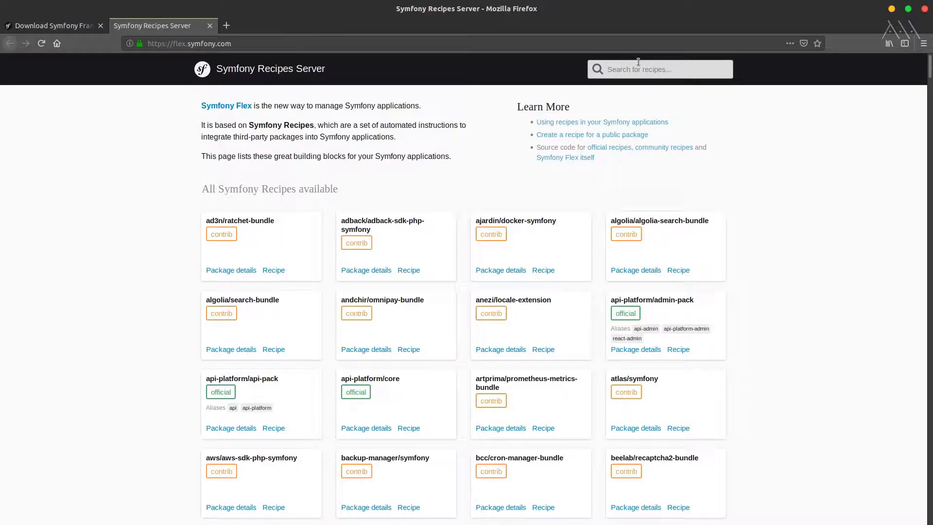
{"action": "type", "text": "make"}
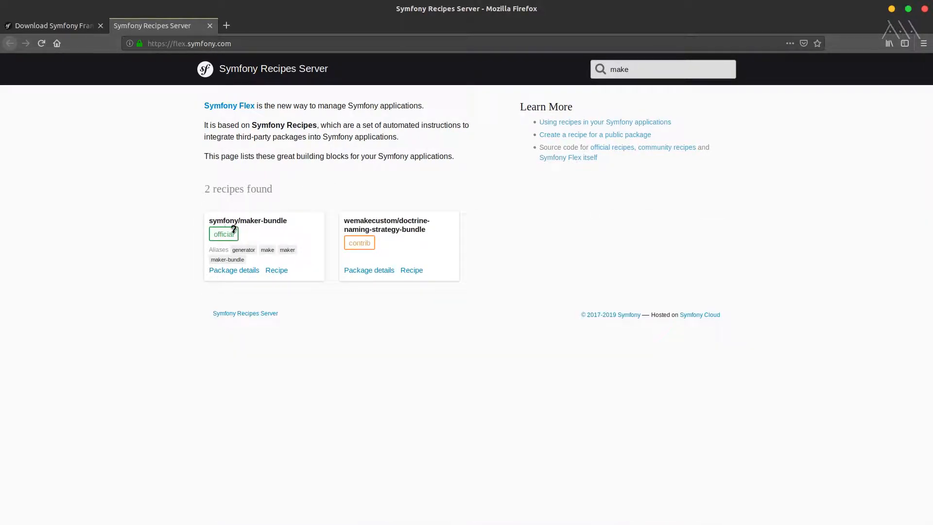
{"action": "mouse_move", "coordinate": [292, 224]}
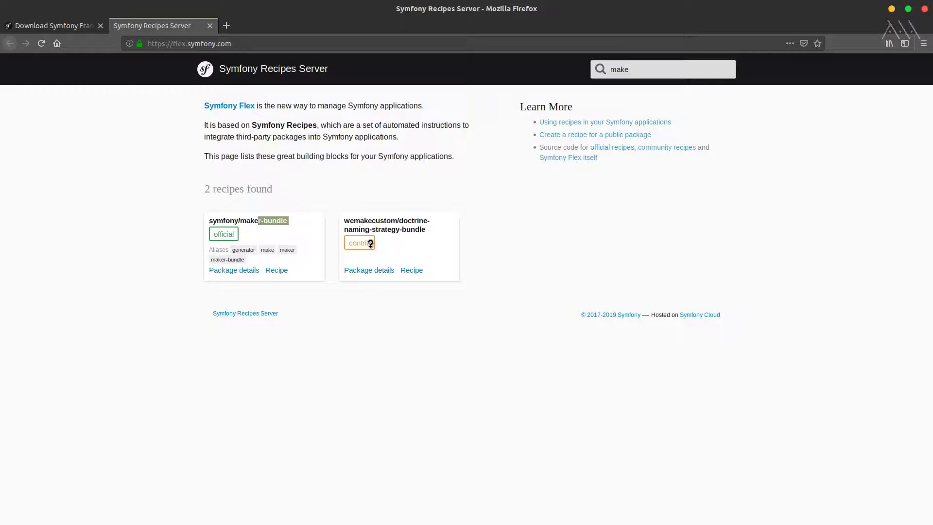
{"action": "mouse_move", "coordinate": [360, 243]}
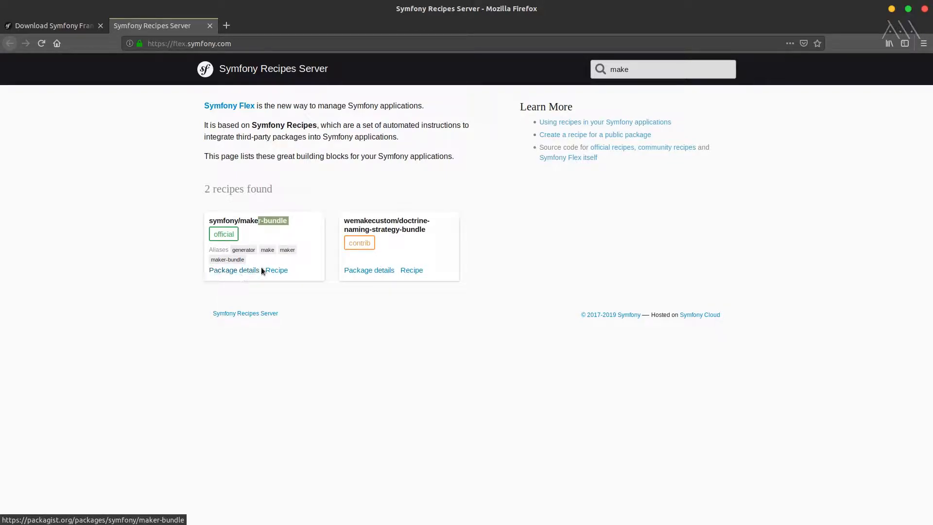
{"action": "left_click", "coordinate": [277, 269]}
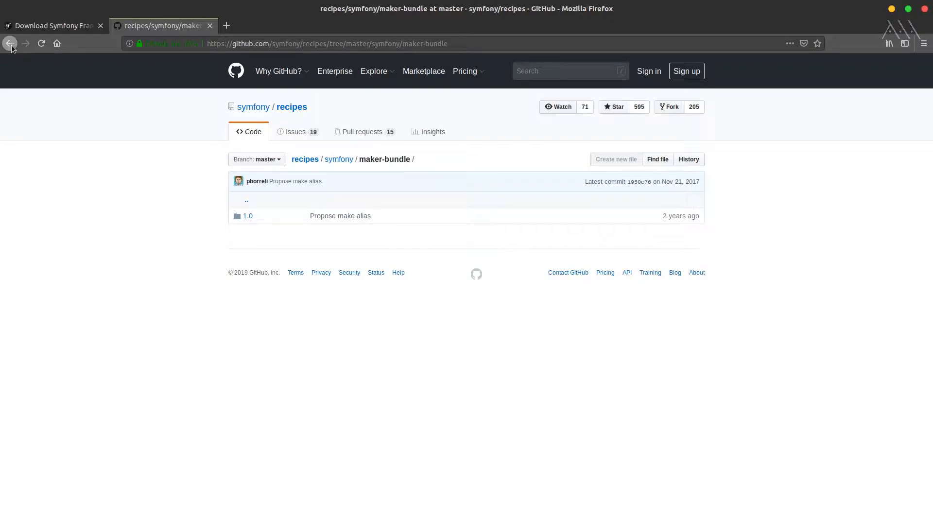
{"action": "left_click", "coordinate": [10, 43]}
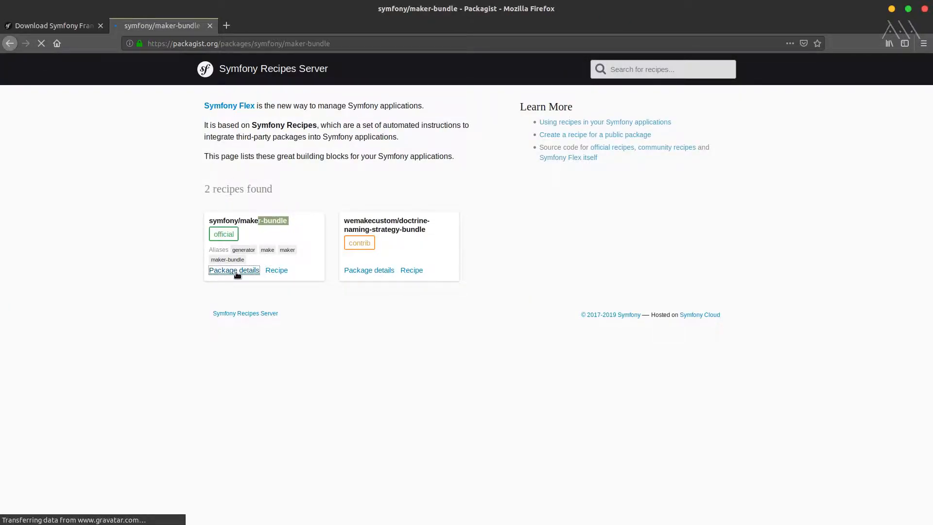
- Open the symfony/maker-bundle Packagist package details page
{"action": "left_click", "coordinate": [233, 269]}
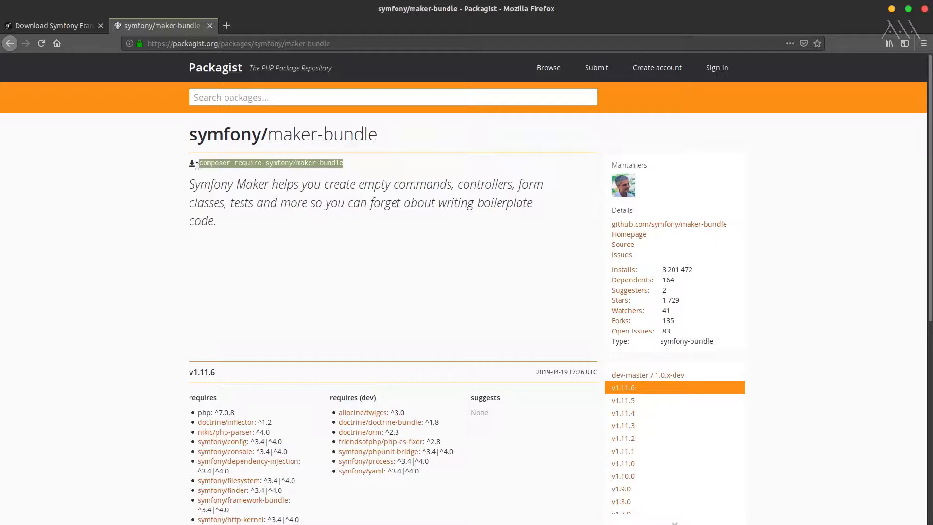
{"action": "mouse_move", "coordinate": [603, 185]}
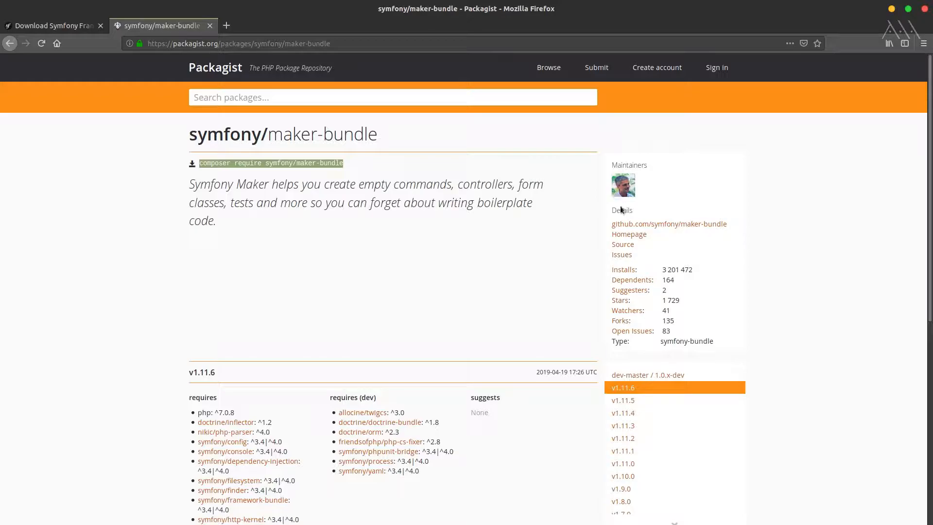
{"action": "mouse_move", "coordinate": [290, 291]}
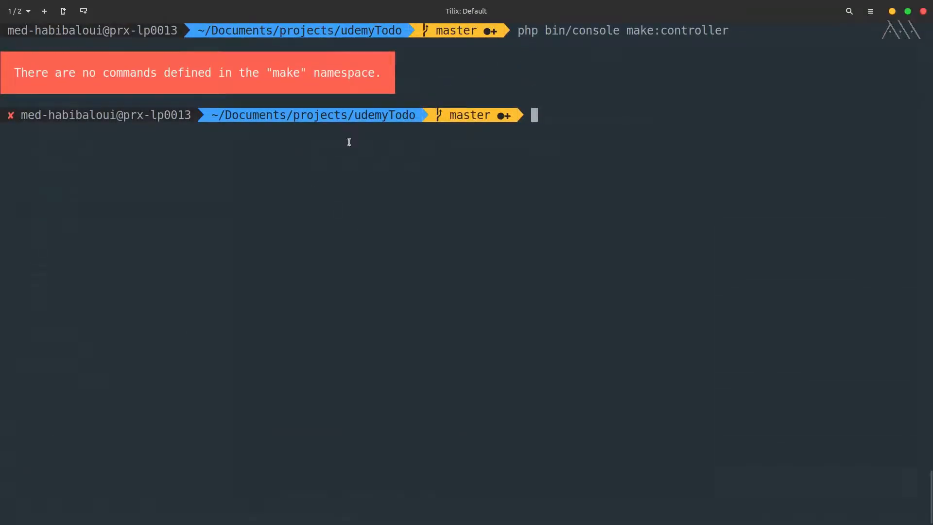
- Enter 'composer require symfony/maker-bundle' at the udemyTodo terminal prompt
{"action": "type", "text": "composer require symfony/maker-bundle"}
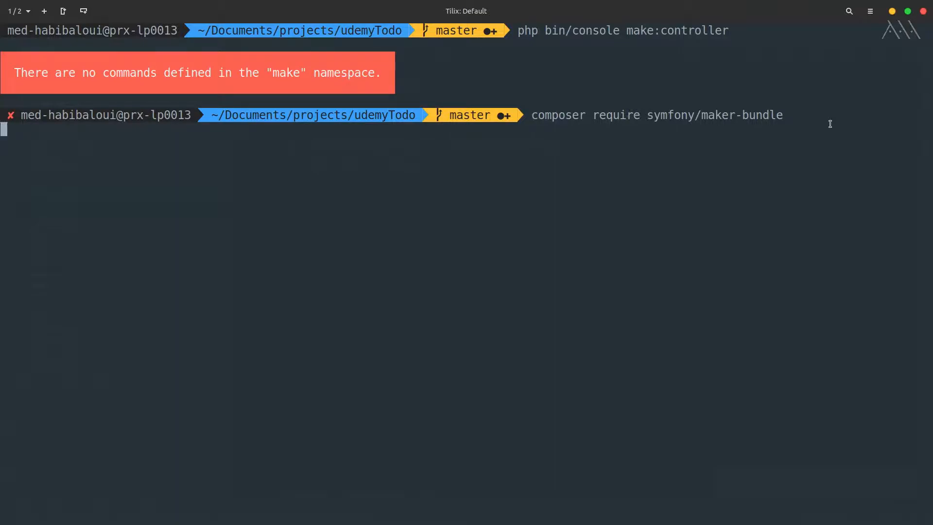
{"action": "mouse_move", "coordinate": [458, 108]}
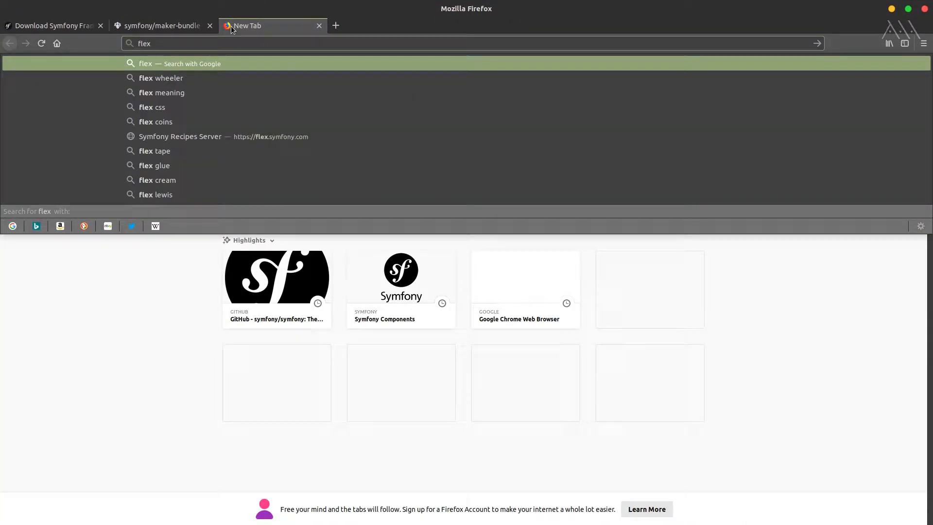
- Search Google for 'flex symfony 4.2' and highlight the snippet about installing and removing bundles
{"action": "type", "text": "symfony 4."}
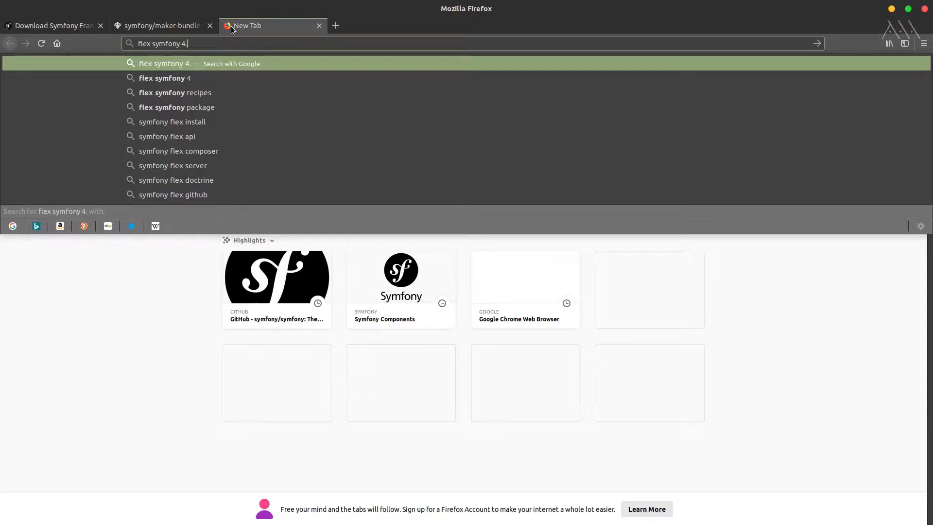
{"action": "key", "text": "Return"}
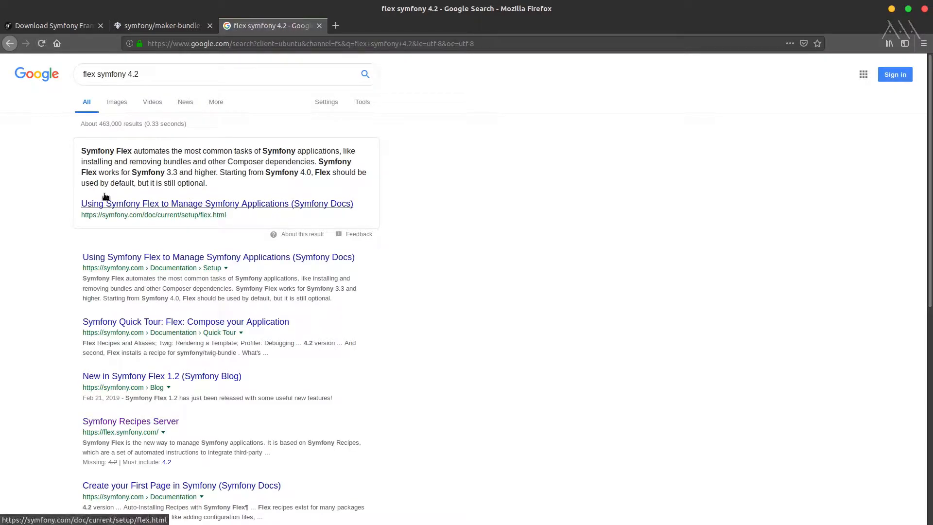
{"action": "mouse_move", "coordinate": [92, 148]}
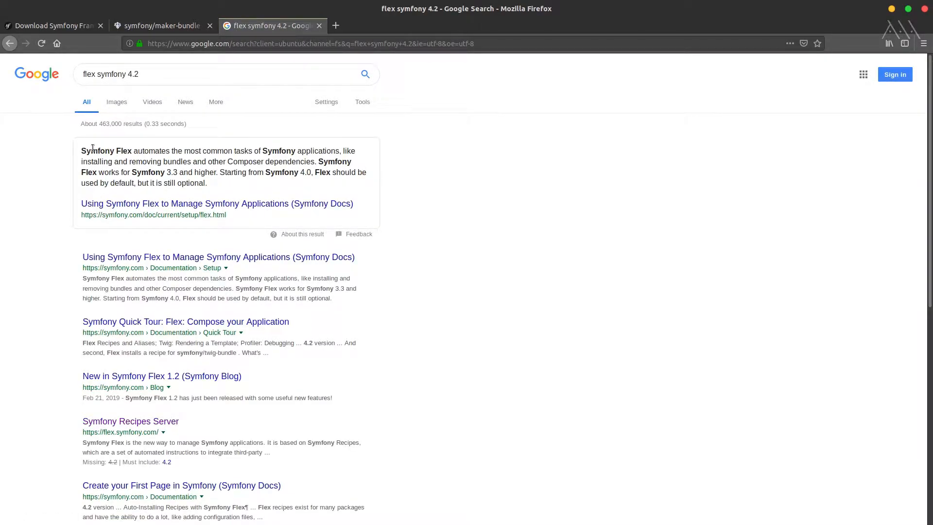
{"action": "left_click_drag", "start_coordinate": [148, 150], "coordinate": [280, 150]}
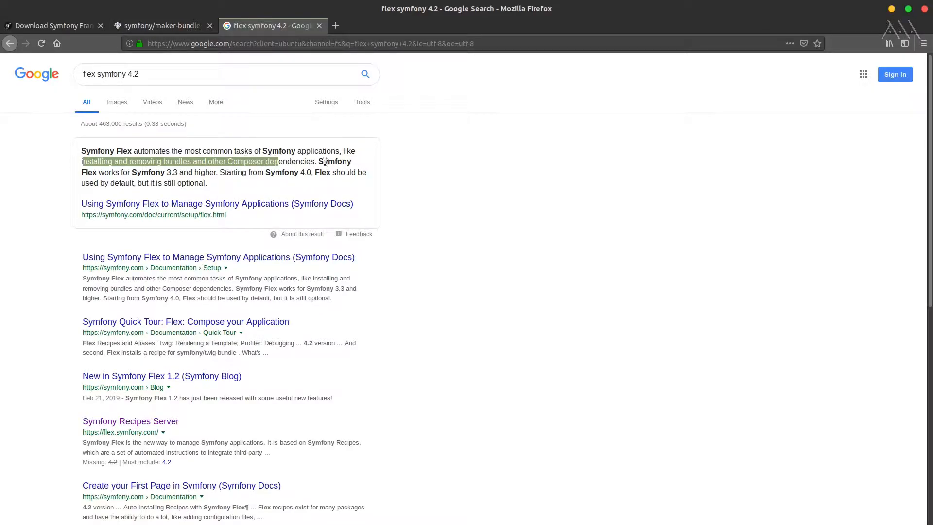
{"action": "mouse_move", "coordinate": [284, 158]}
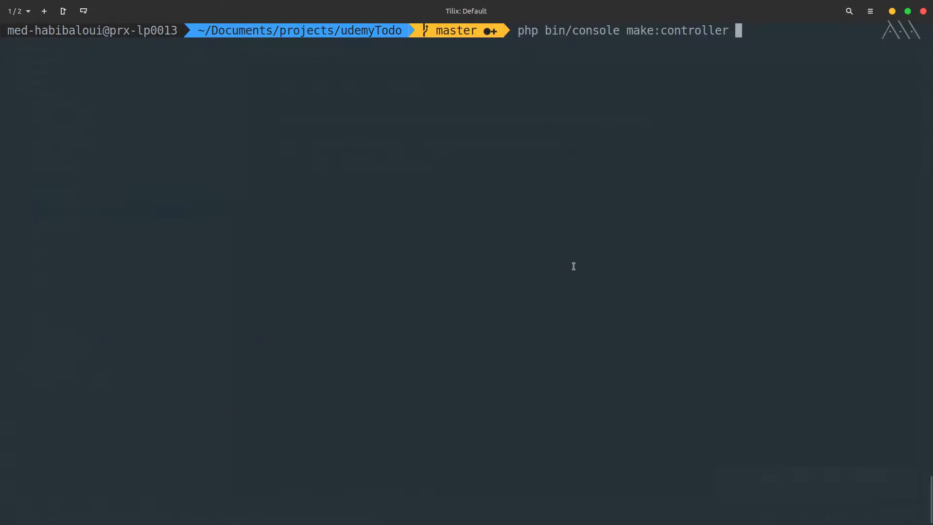
- Run make:controller, then install the missing package with 'composer require annotations' and clear the terminal
{"action": "key", "text": "Return"}
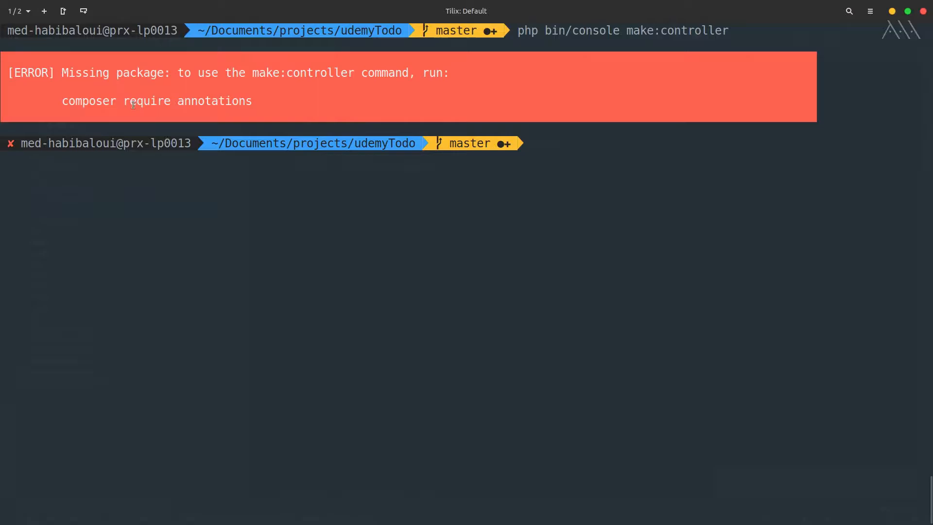
{"action": "double_click", "coordinate": [214, 100]}
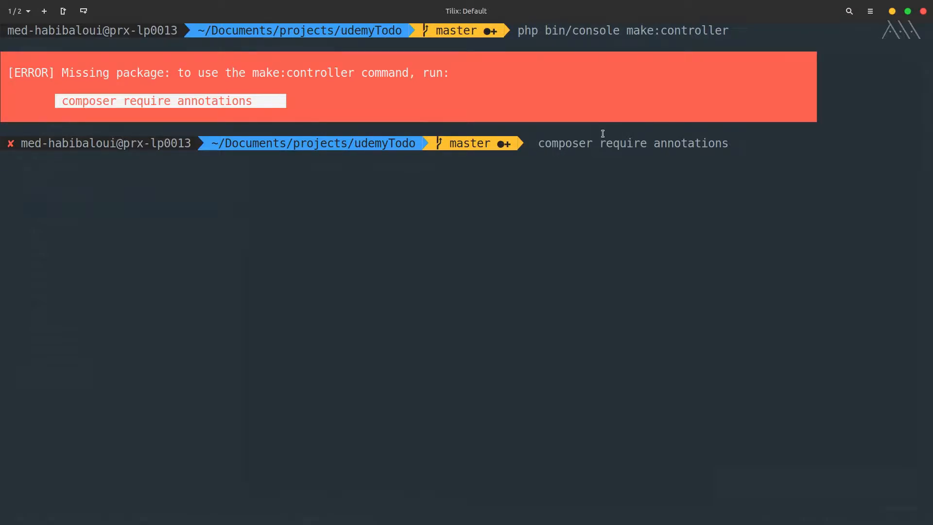
{"action": "key", "text": "Return"}
{"action": "type", "text": "php bin/console make:controller"}
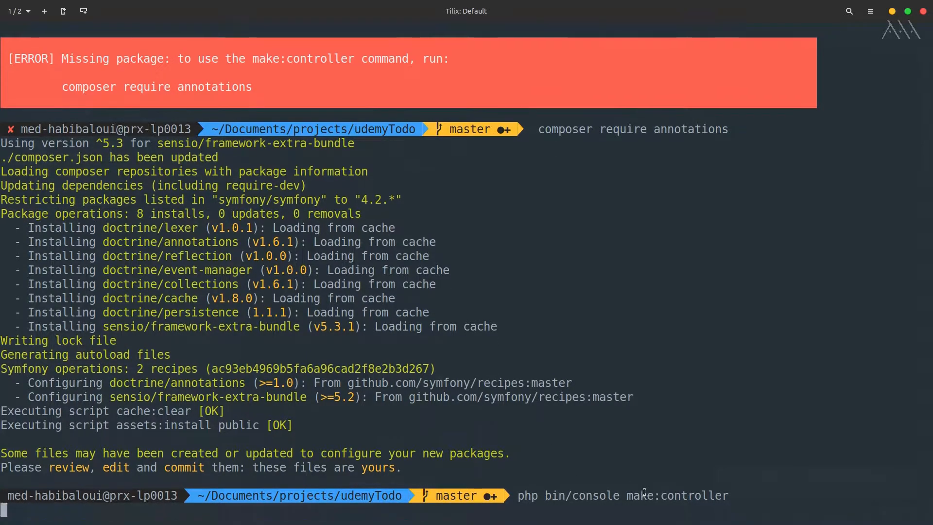
{"action": "key", "text": "Return"}
{"action": "type", "text": "php bin/console make:controller"}
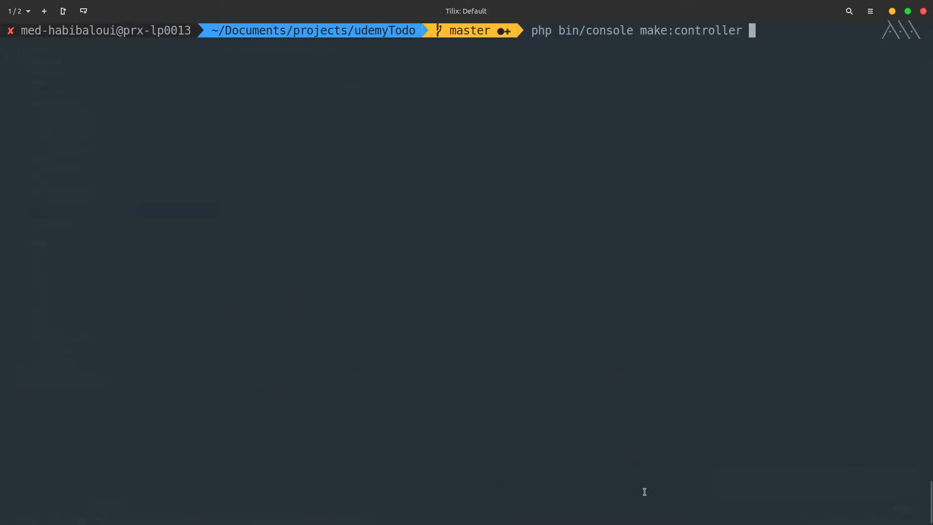
- Rerun make:controller and answer the class-name prompt with UdemyController
{"action": "key", "text": "Return"}
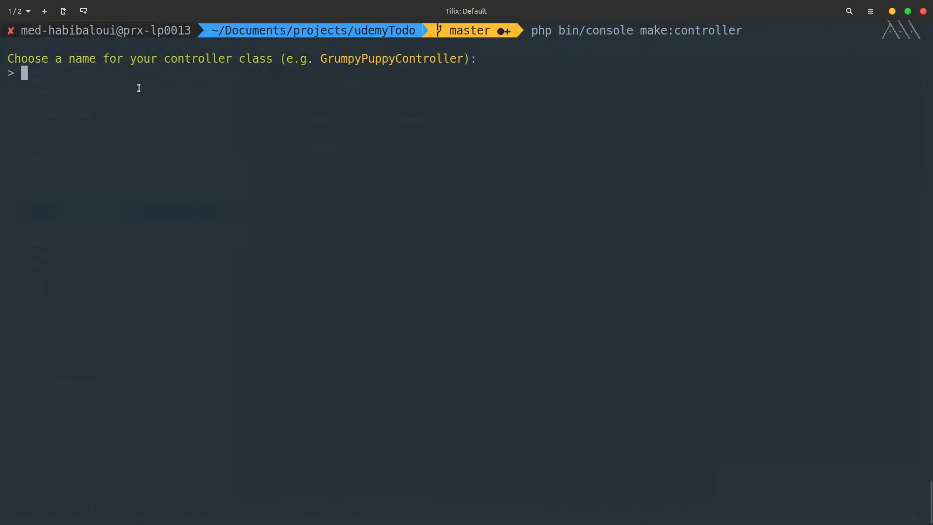
{"action": "type", "text": "Udemy"}
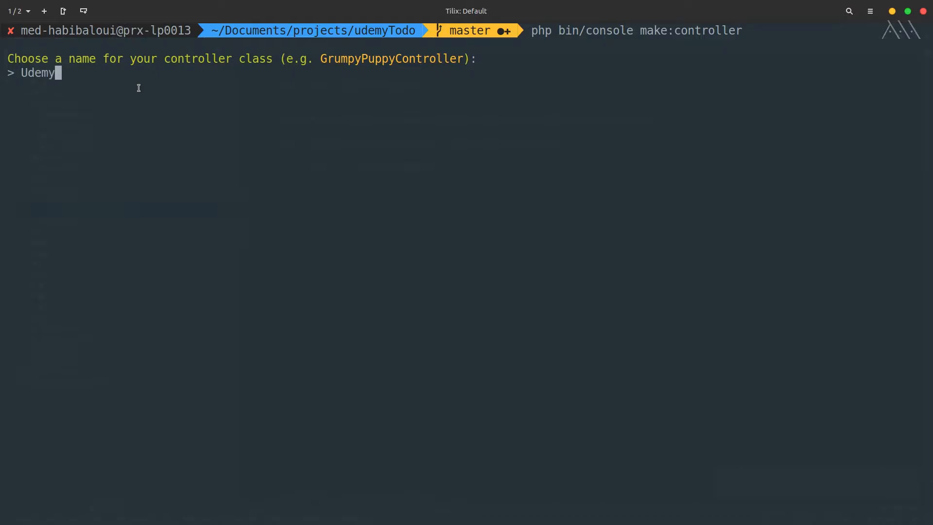
{"action": "type", "text": "C"}
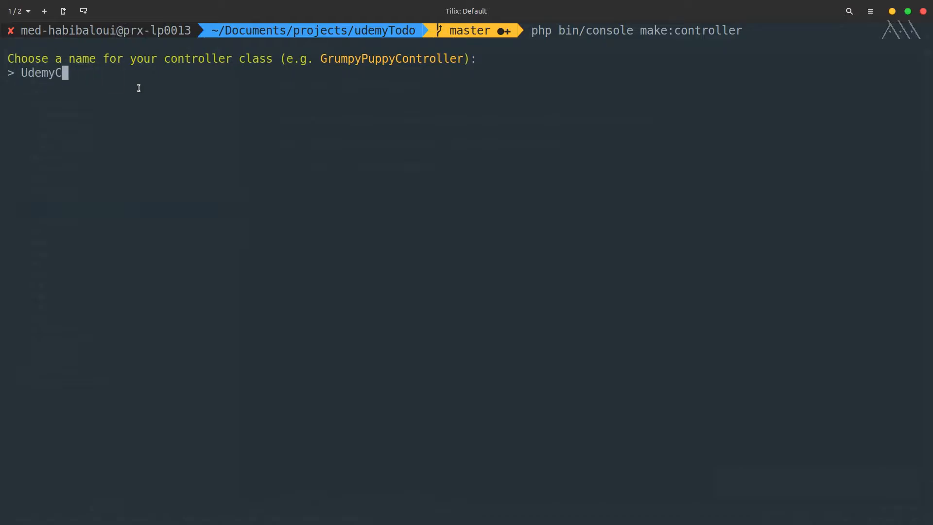
{"action": "type", "text": "ontroller"}
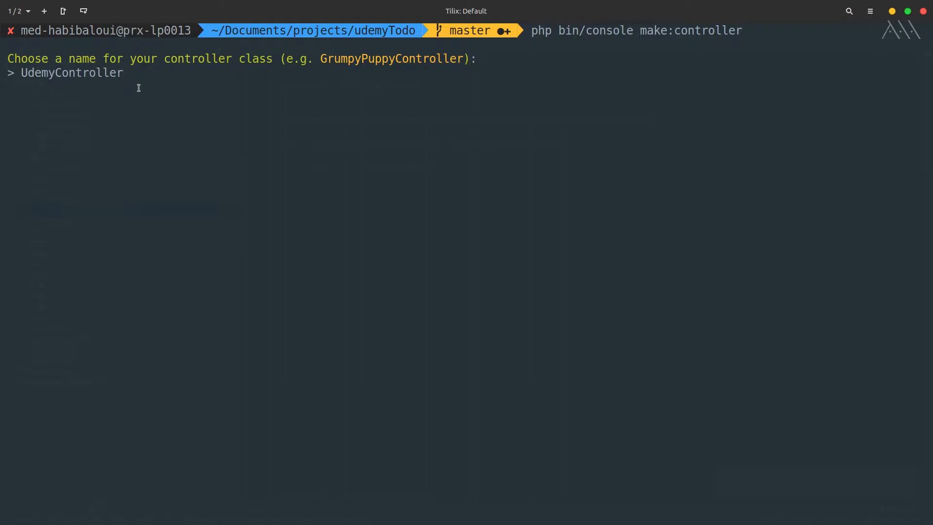
{"action": "key", "text": "Return"}
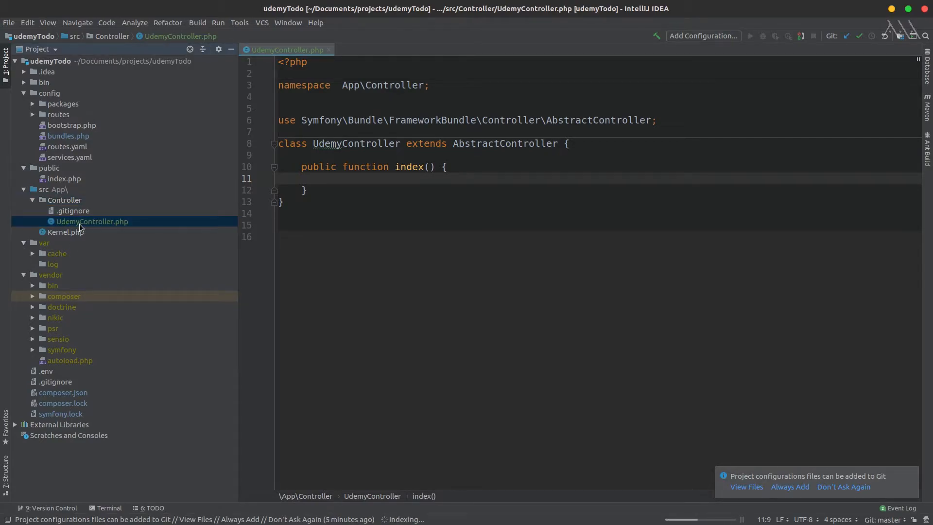
- Rerun make:controller with the corrected name so src/Controller/UdemyController.php is created
{"action": "left_click", "coordinate": [327, 50]}
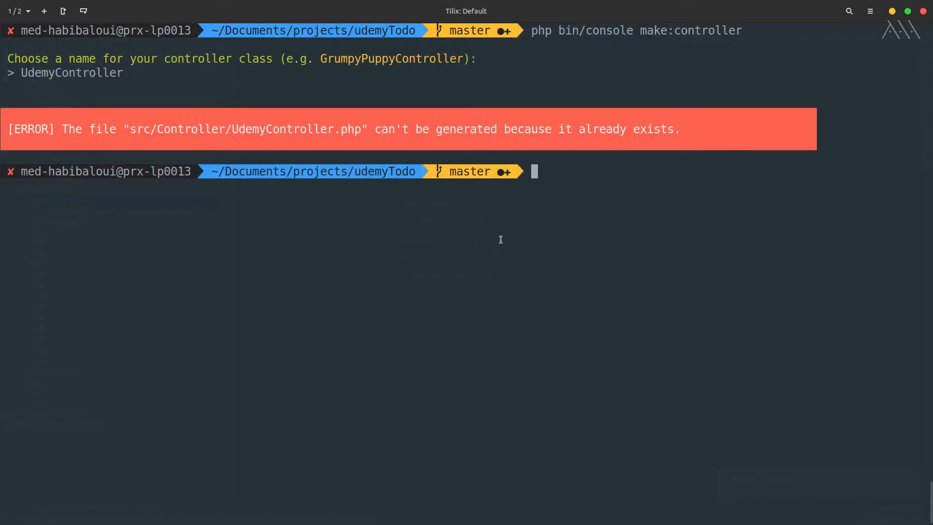
{"action": "key", "text": "Return"}
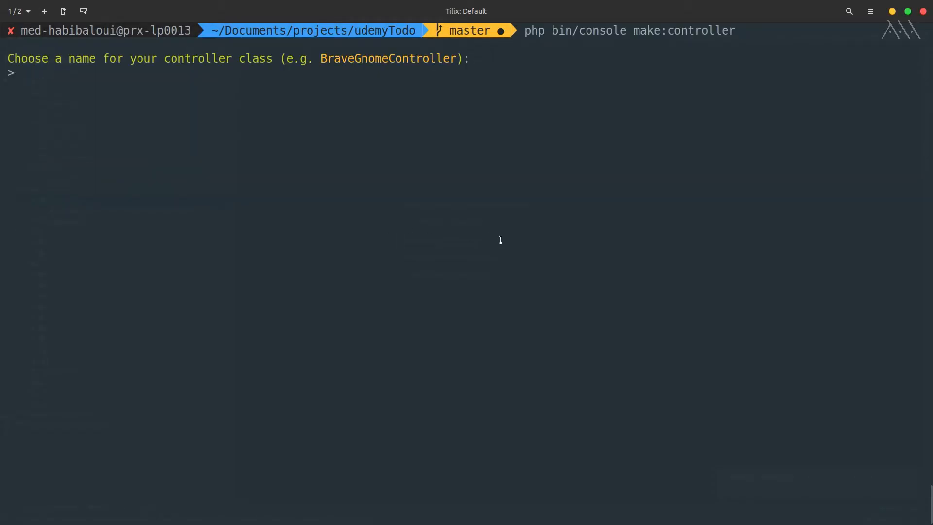
{"action": "type", "text": "udemyCOntroll"}
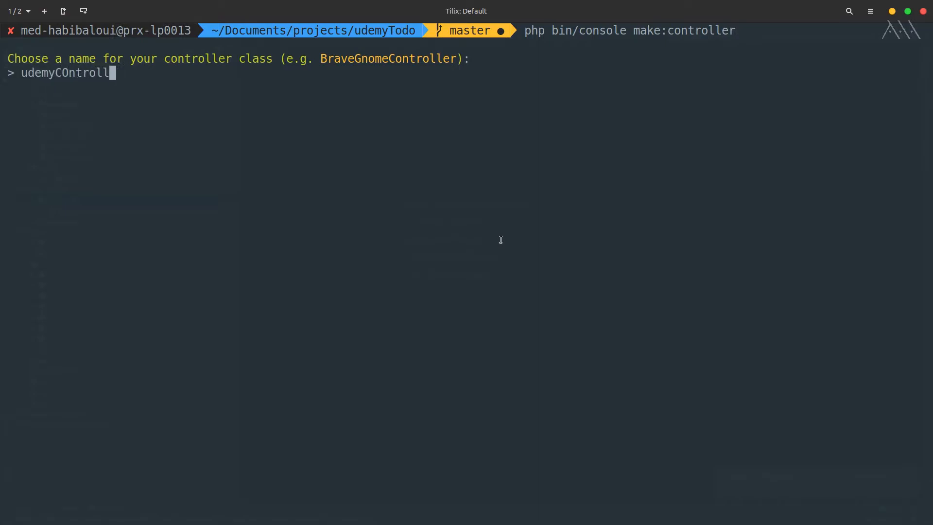
{"action": "key", "text": "BackSpace"}
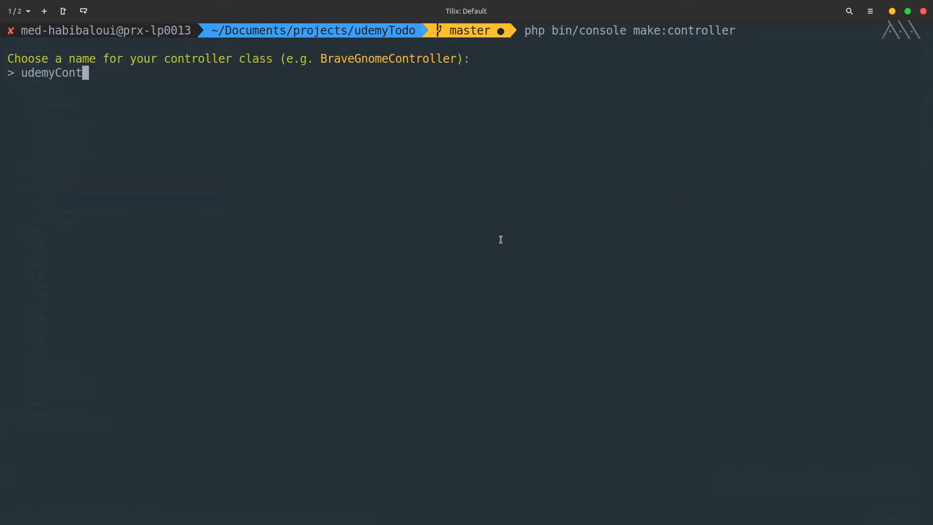
{"action": "key", "text": "Return"}
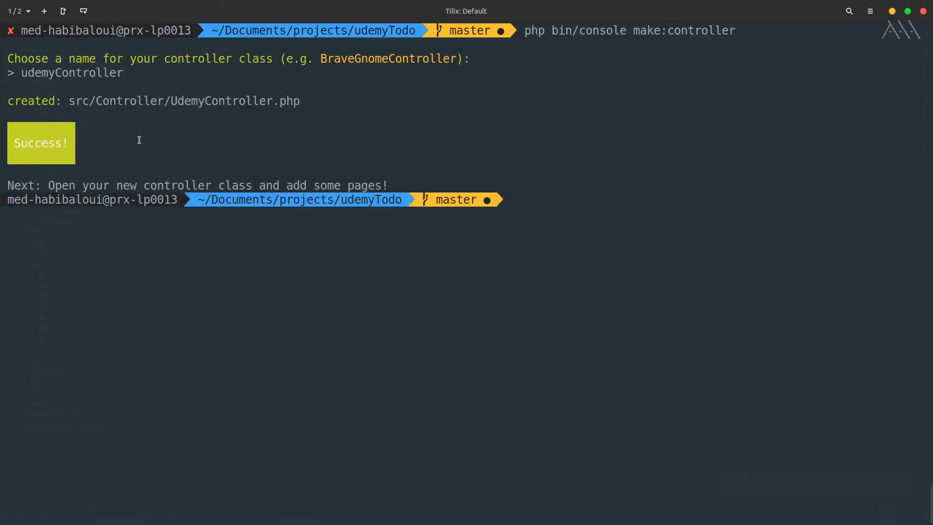
{"action": "mouse_move", "coordinate": [440, 215]}
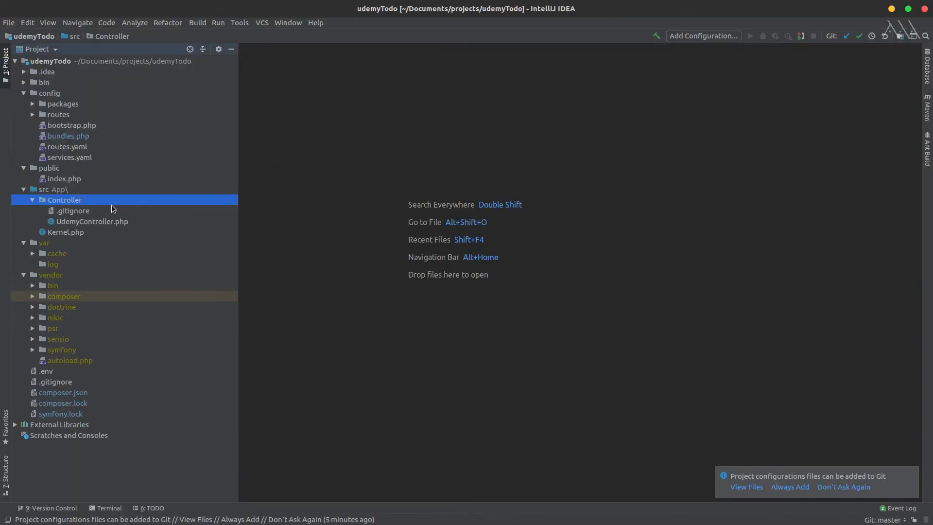
{"action": "double_click", "coordinate": [92, 221]}
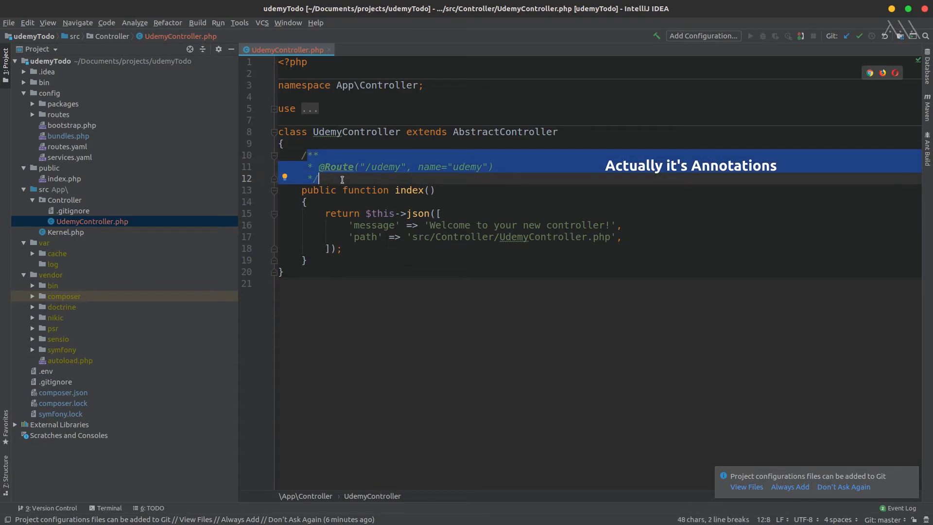
{"action": "double_click", "coordinate": [386, 166]}
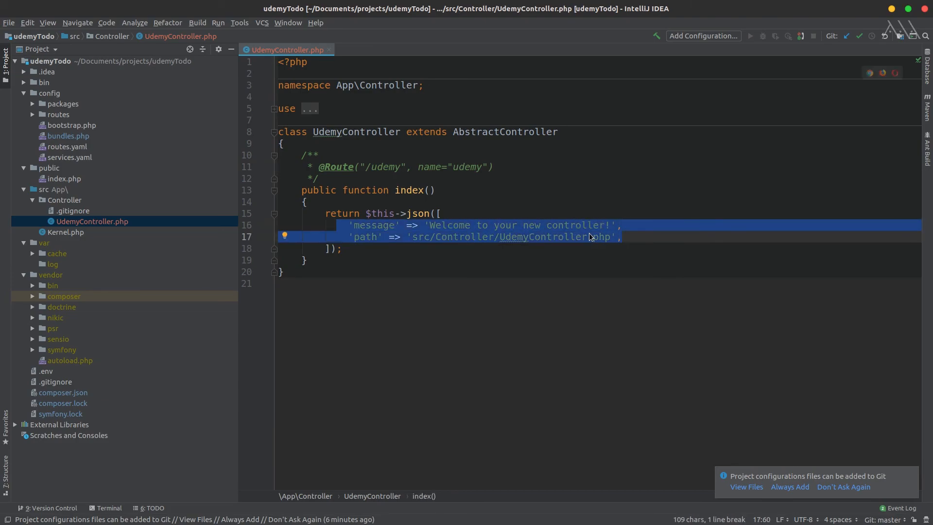
{"action": "left_click", "coordinate": [567, 375]}
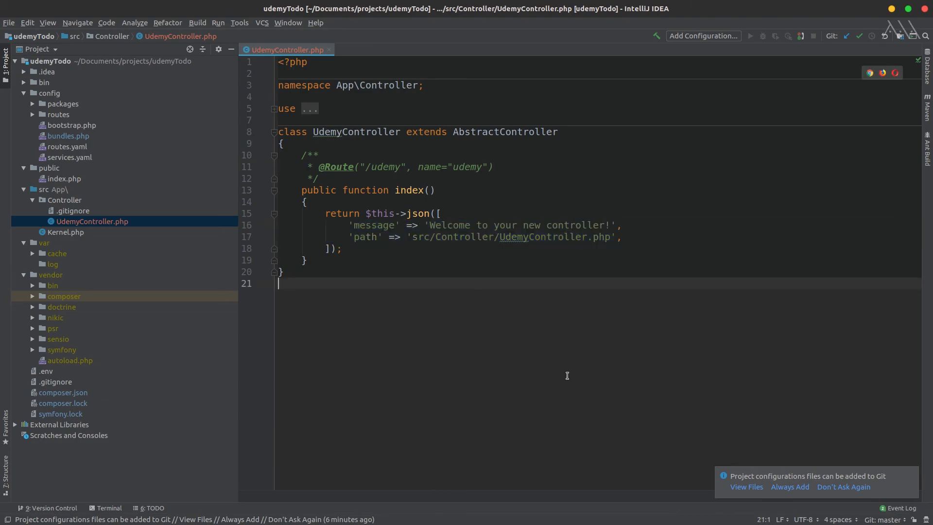